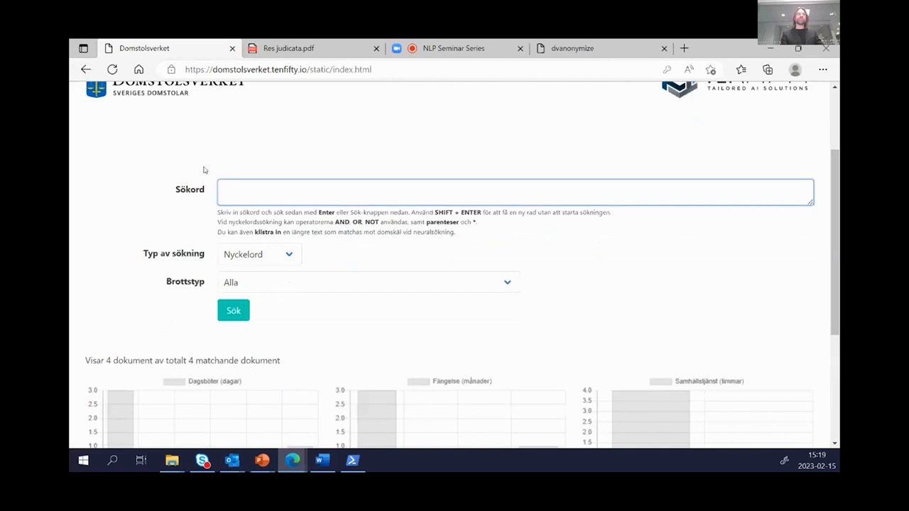
- Run a Domstolsverket keyword search for 'kniv' across all crime types
left_click(515, 191)
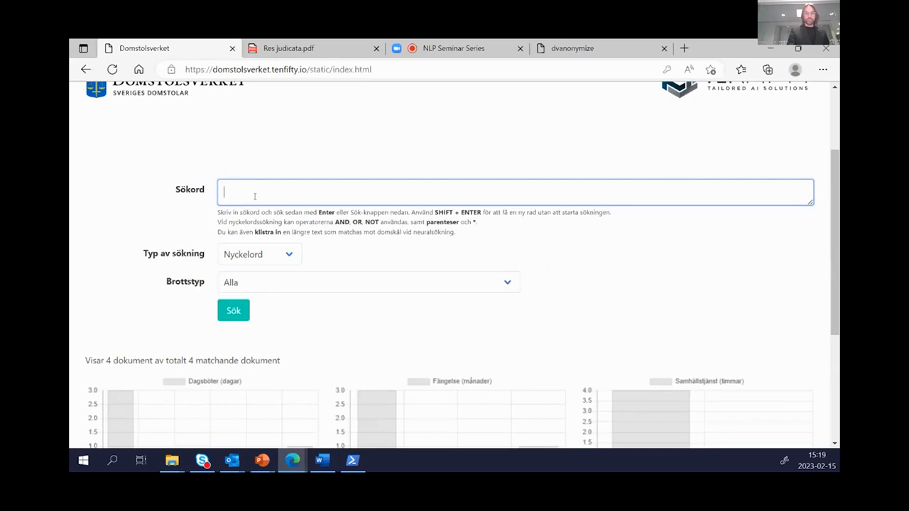
type("kniv")
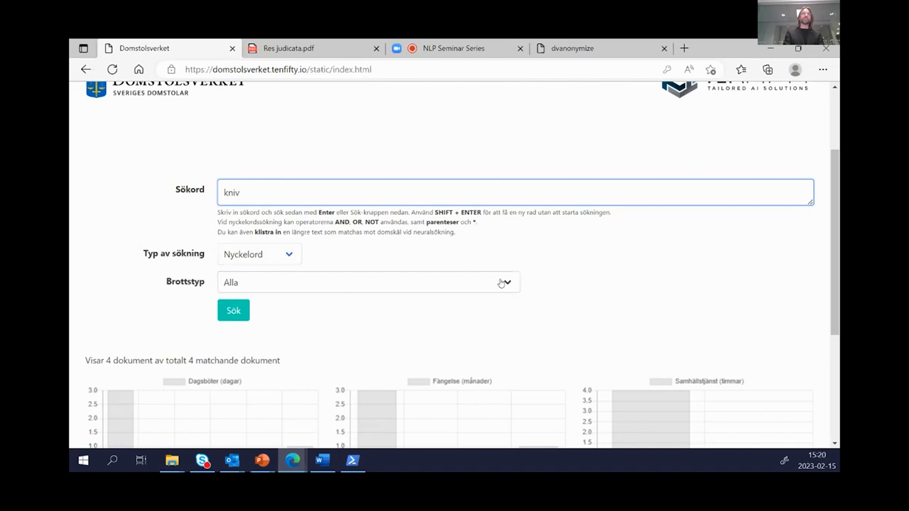
left_click(233, 310)
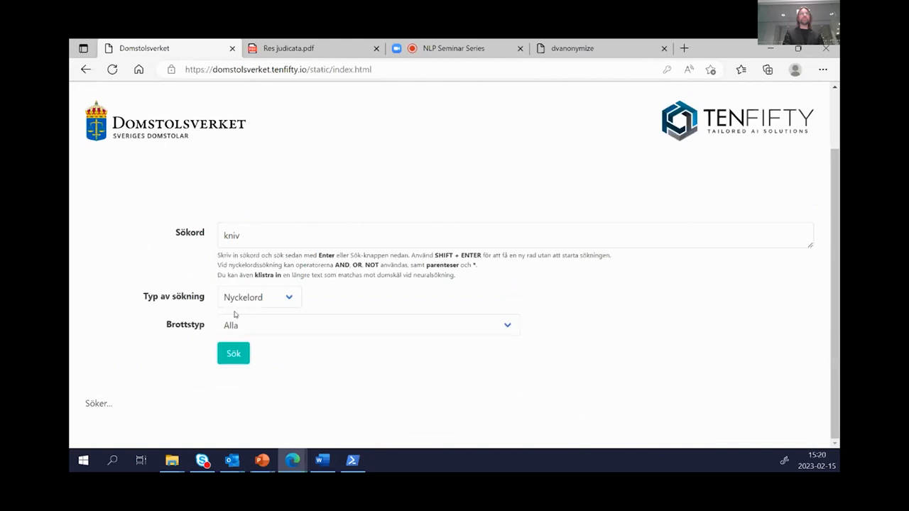
- Scroll past the kniv penalty histograms to the table of 300 matching judgements
left_click(233, 353)
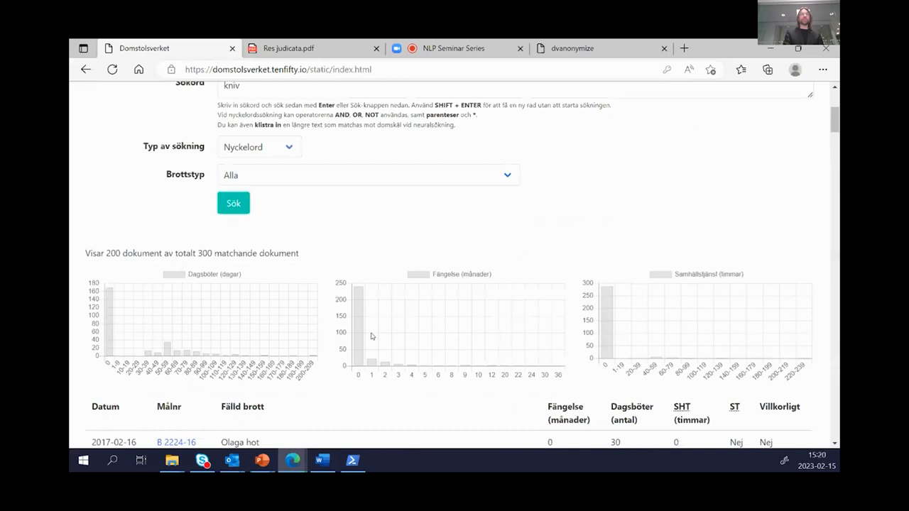
scroll("down", 3)
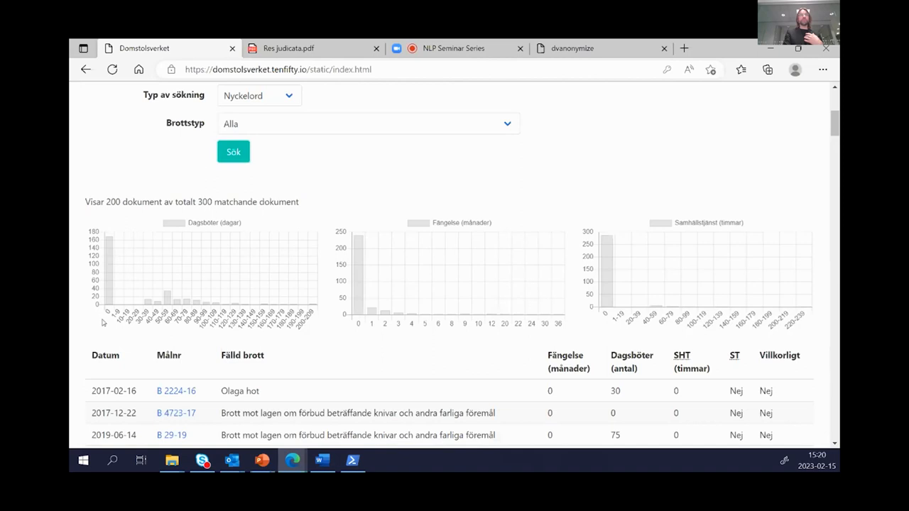
mouse_move(163, 304)
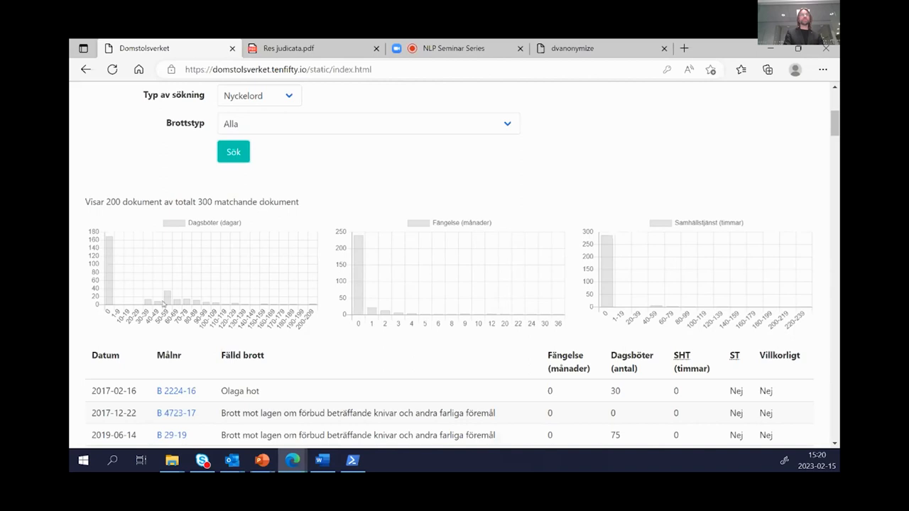
mouse_move(204, 206)
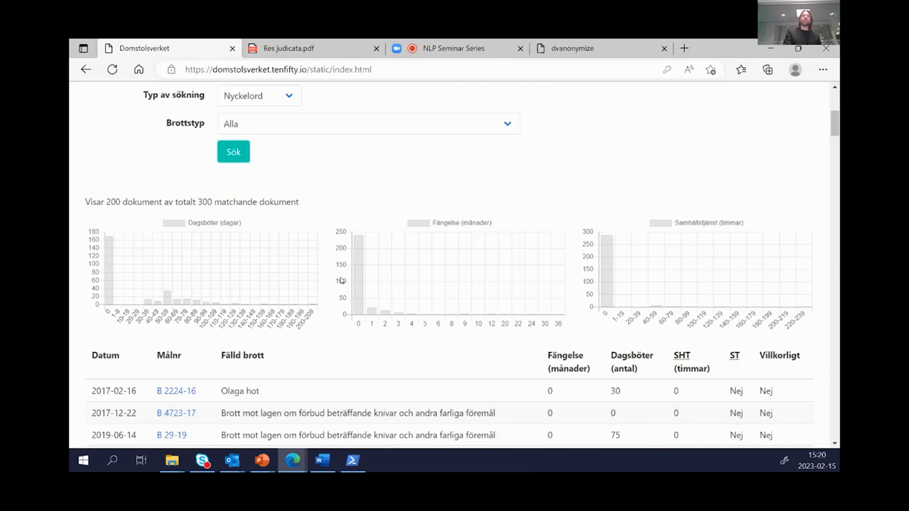
mouse_move(391, 318)
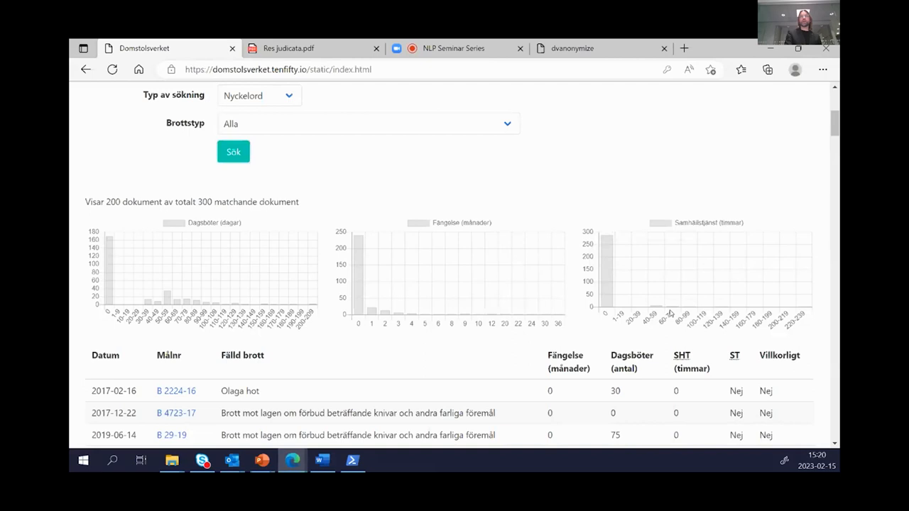
mouse_move(167, 301)
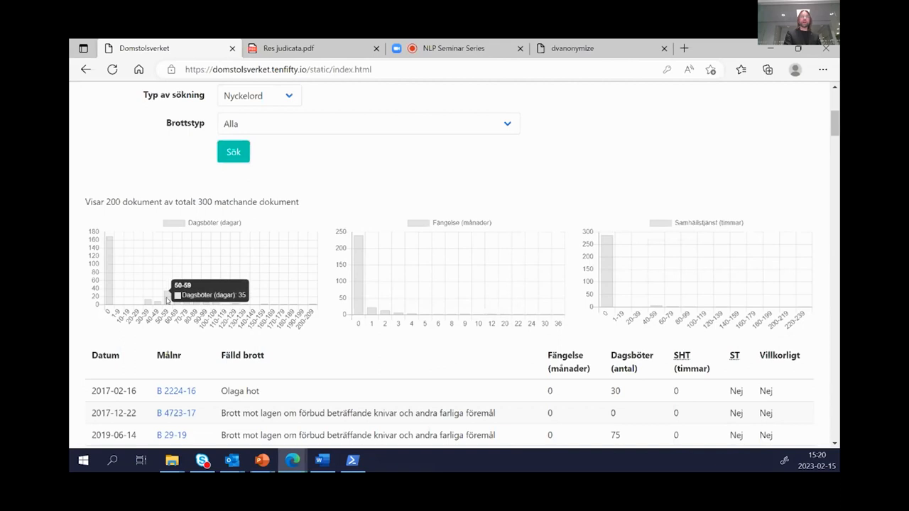
scroll("down", 3)
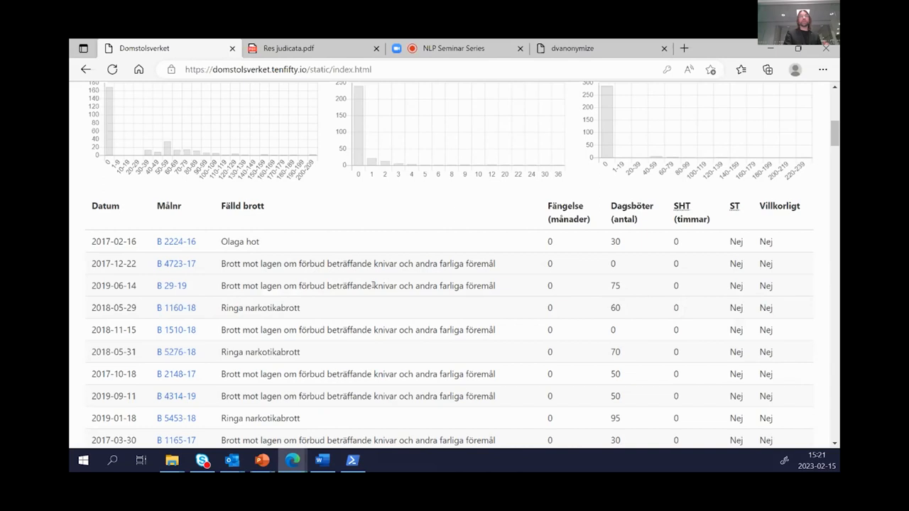
- Open judgement B 29-19 from Hässleholm and scroll through its text
left_click(171, 285)
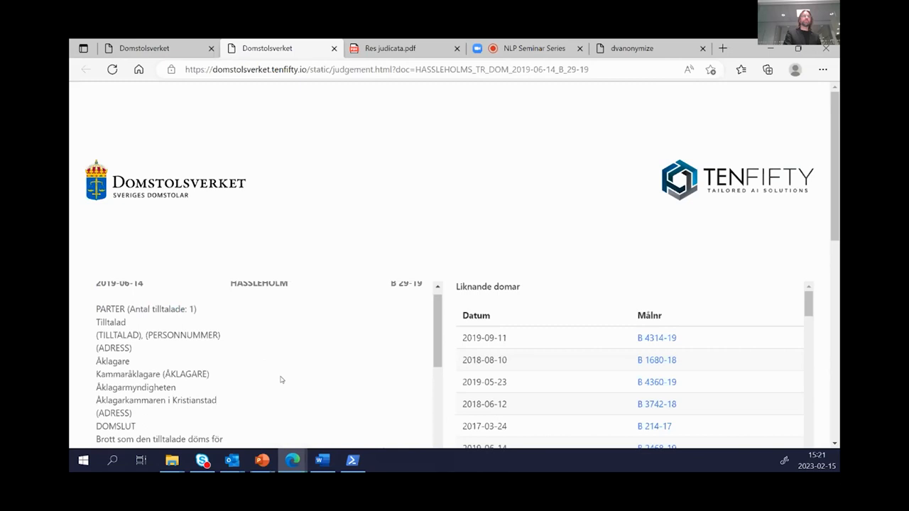
scroll("down", 3)
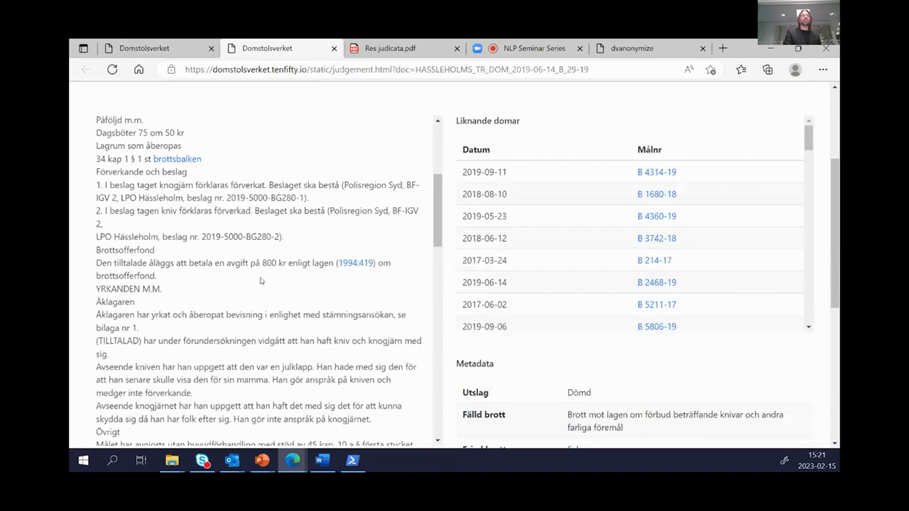
scroll("up", 3)
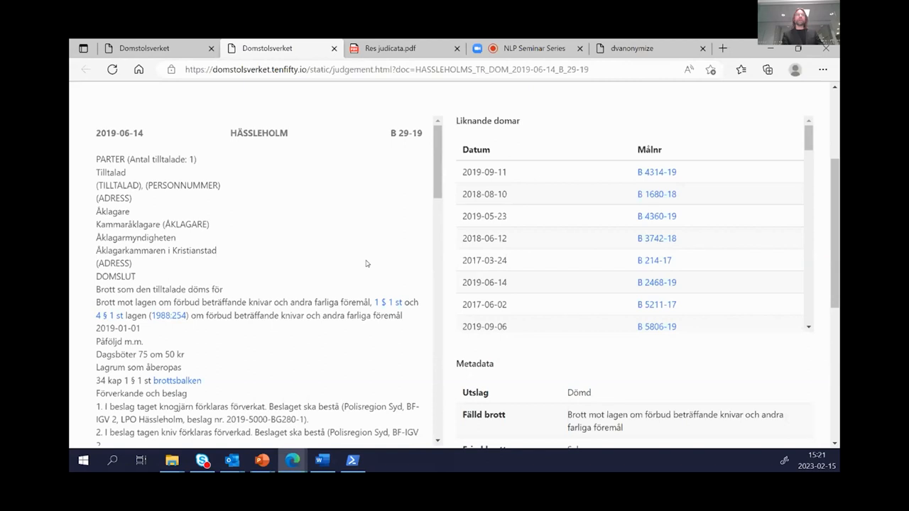
scroll("down", 3)
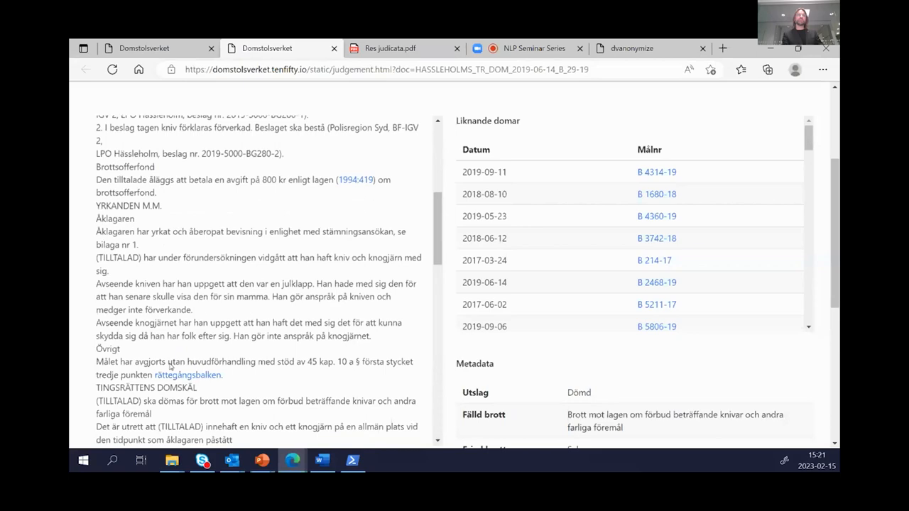
scroll("down", 3)
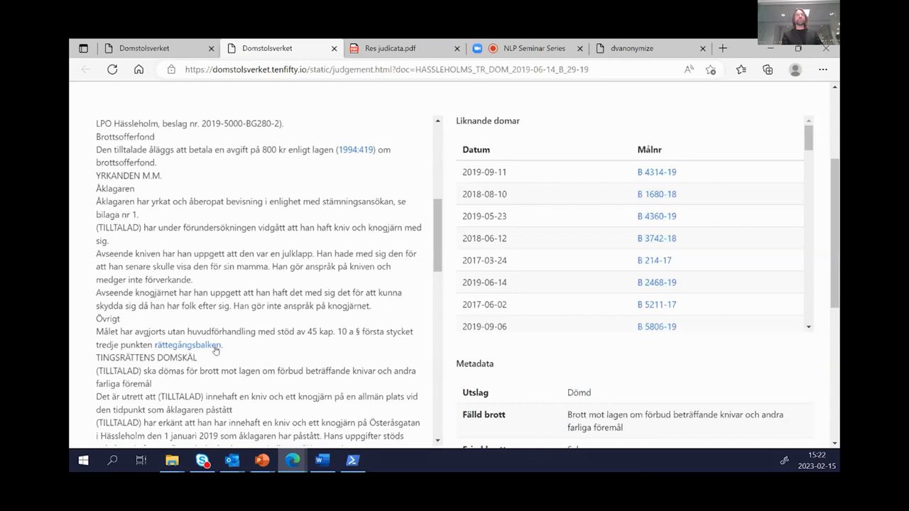
- Open the cited rättegångsbalken and knife-law sections beside the B 29-19 judgement
left_click(187, 345)
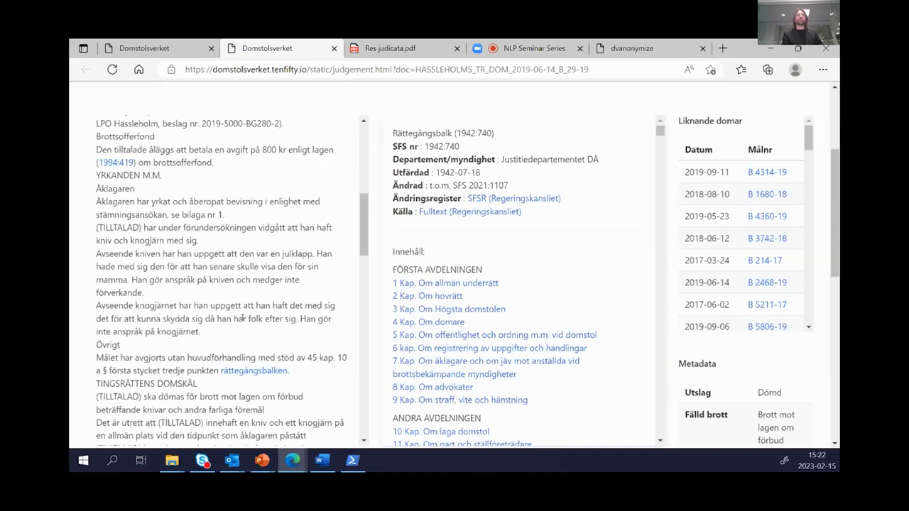
scroll("up", 3)
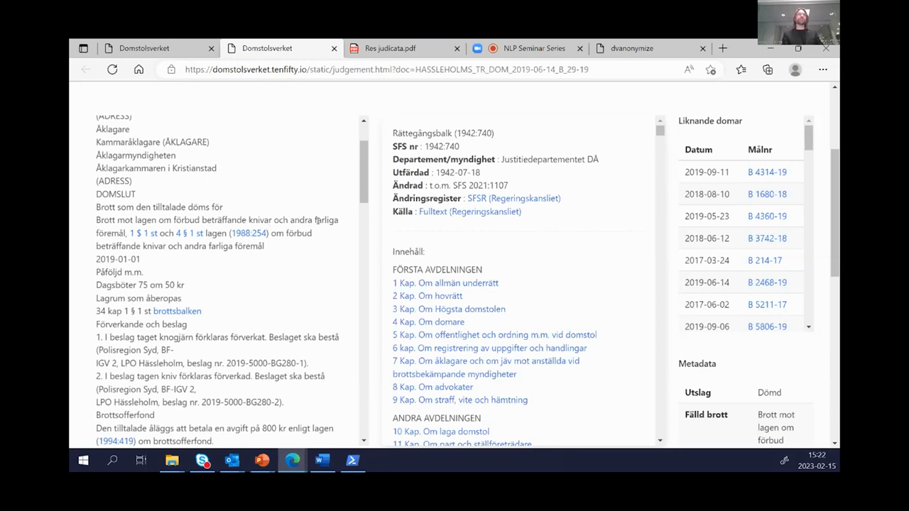
scroll("down", 3)
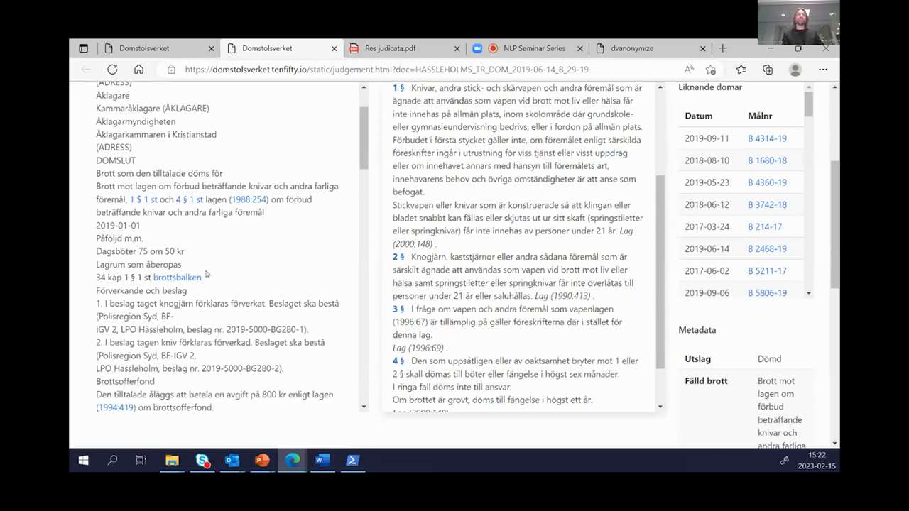
scroll("down", 3)
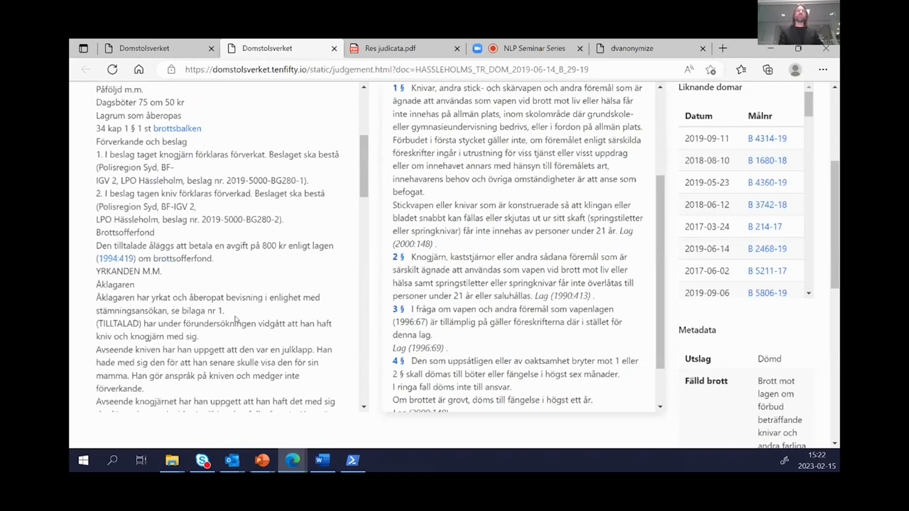
scroll("down", 3)
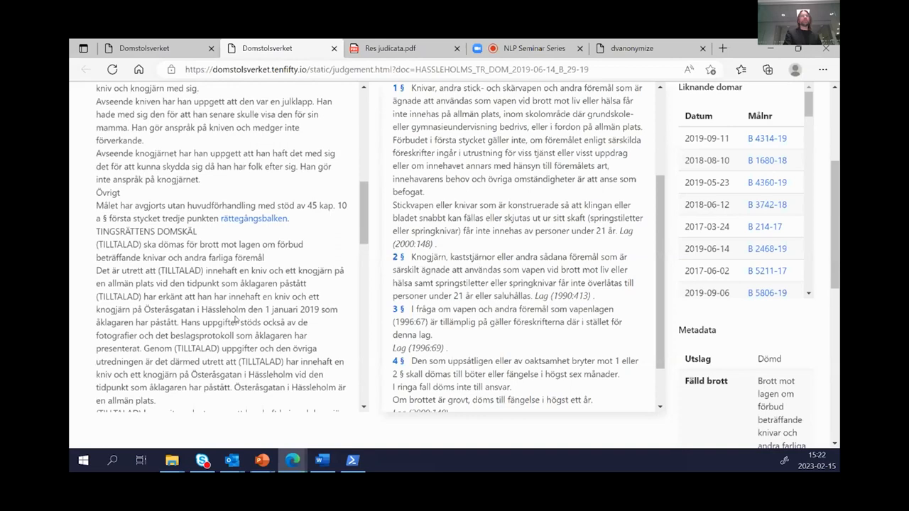
scroll("down", 3)
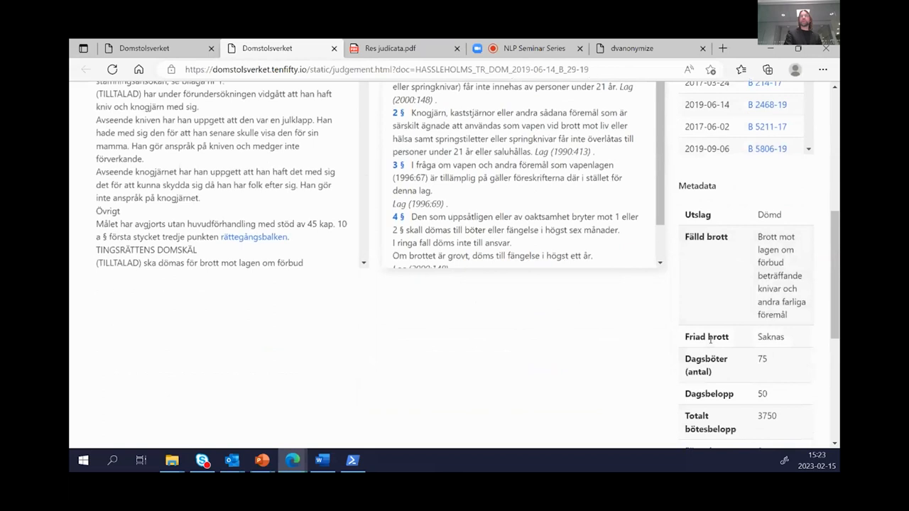
scroll("down", 3)
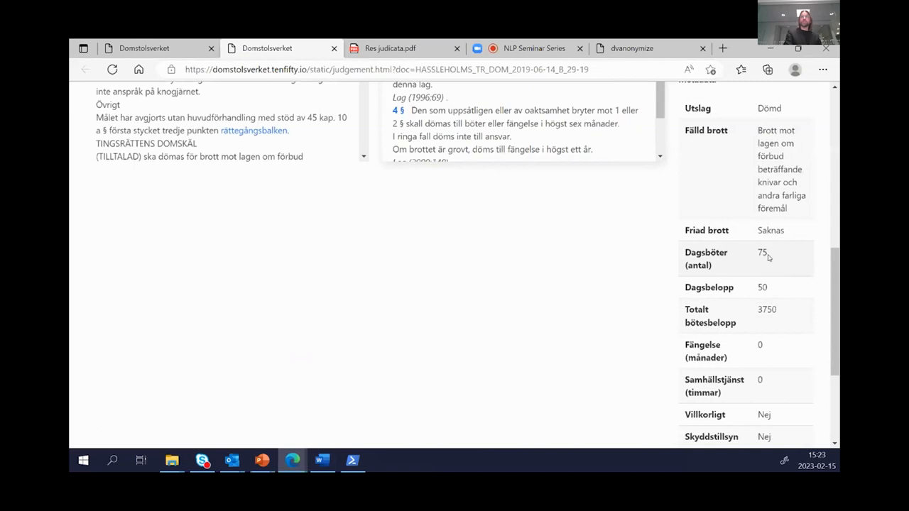
scroll("down", 3)
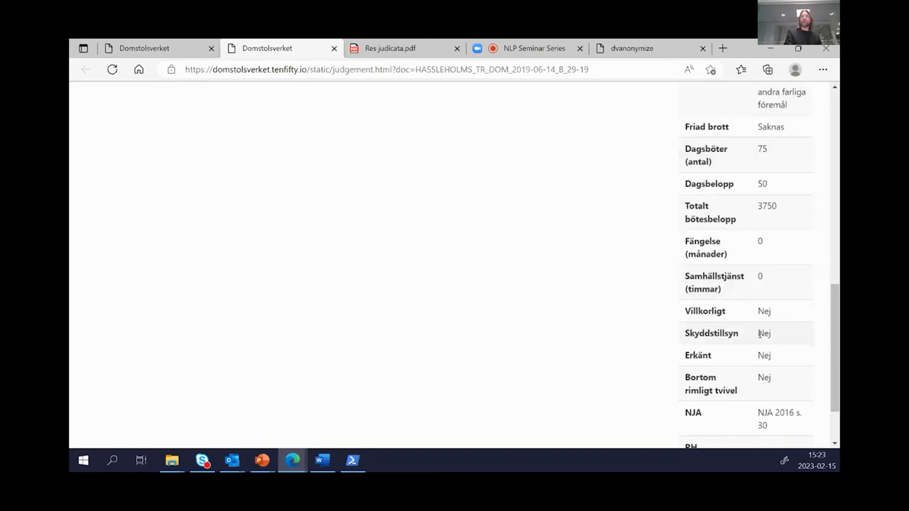
scroll("down", 3)
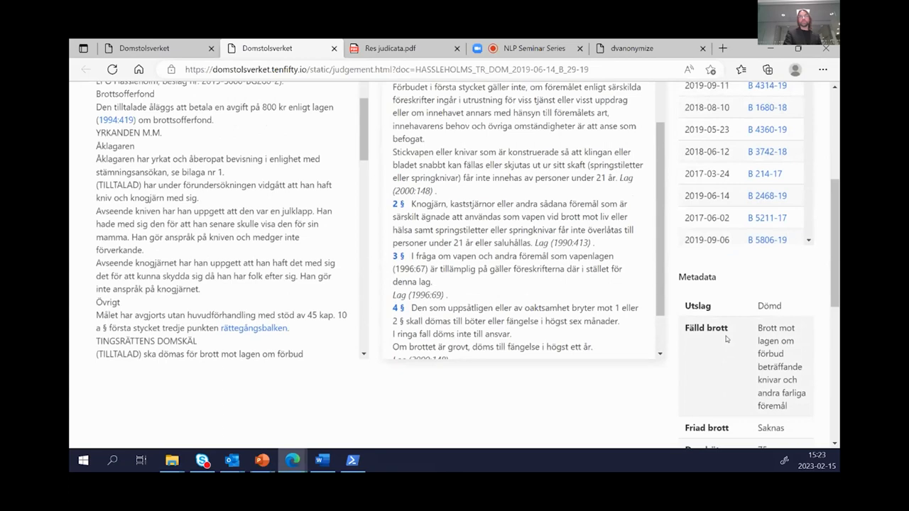
scroll("up", 3)
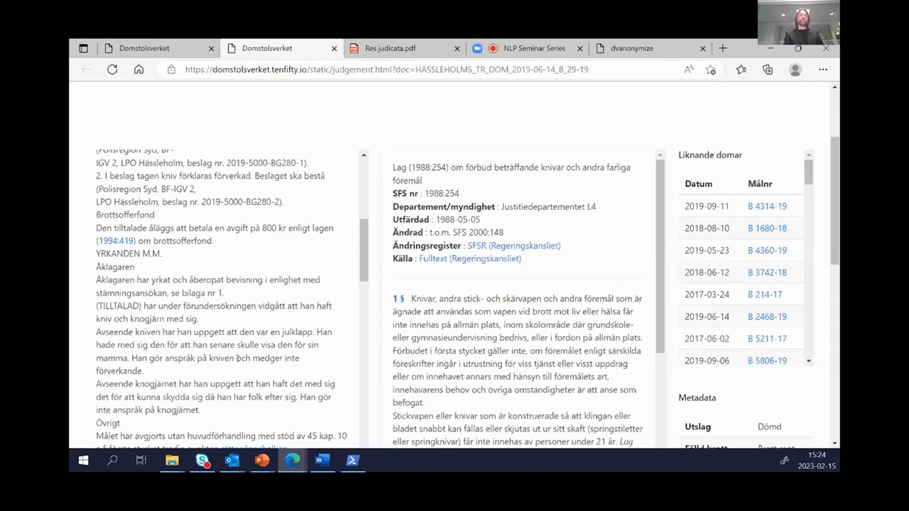
- Scroll to the court's reasoning and select the paragraph on the knife's purpose
scroll("down", 3)
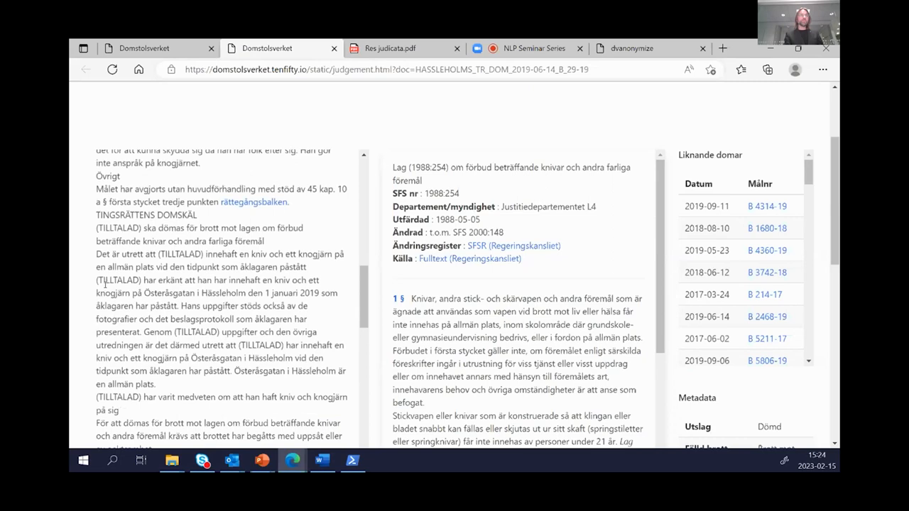
scroll("down", 3)
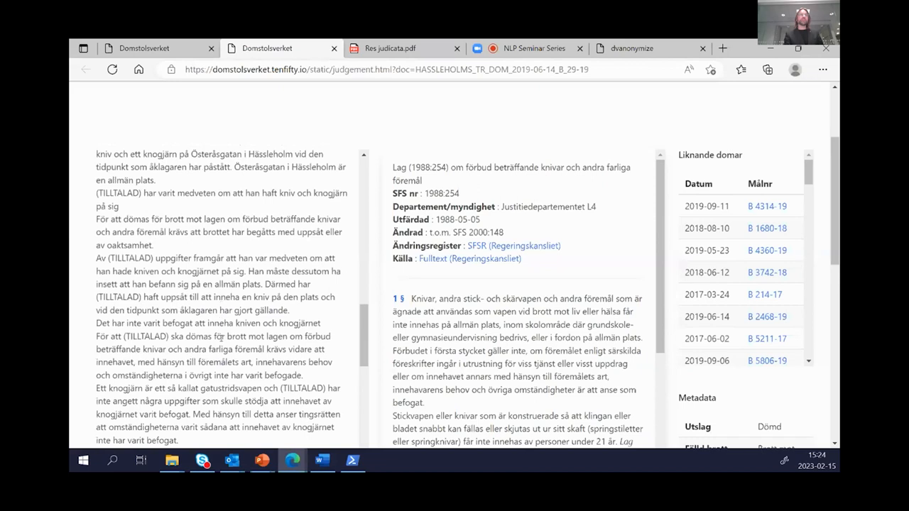
scroll("down", 3)
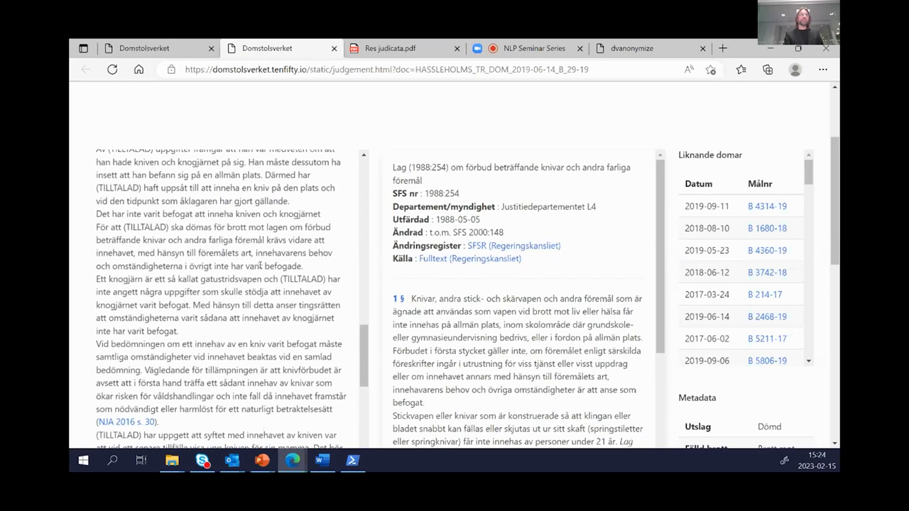
scroll("down", 3)
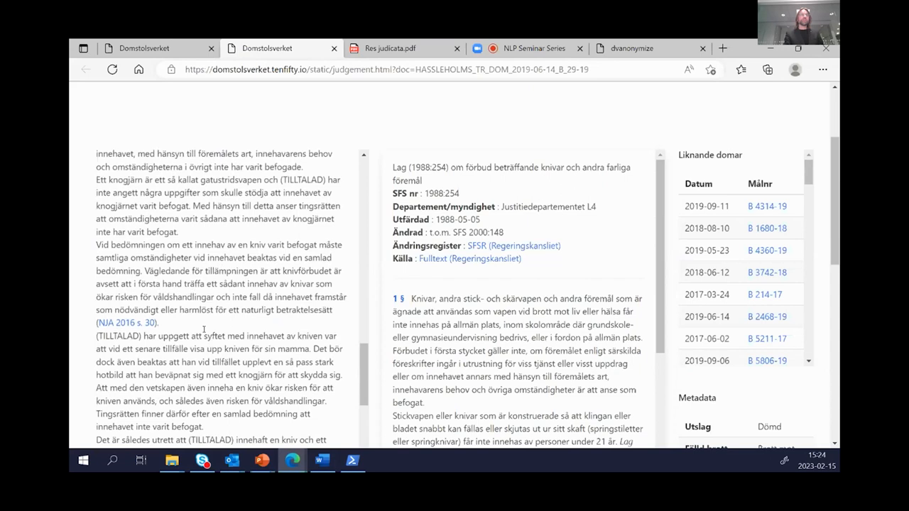
scroll("down", 3)
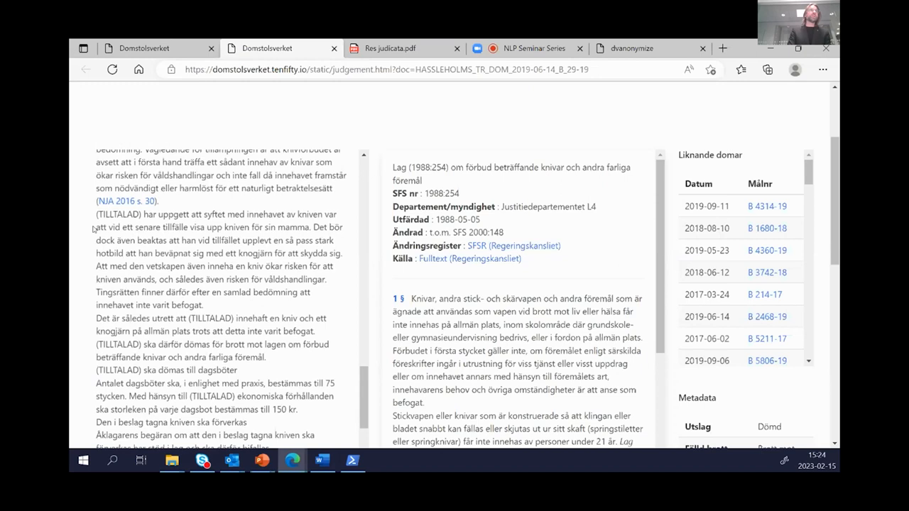
left_click_drag(94, 214, 309, 241)
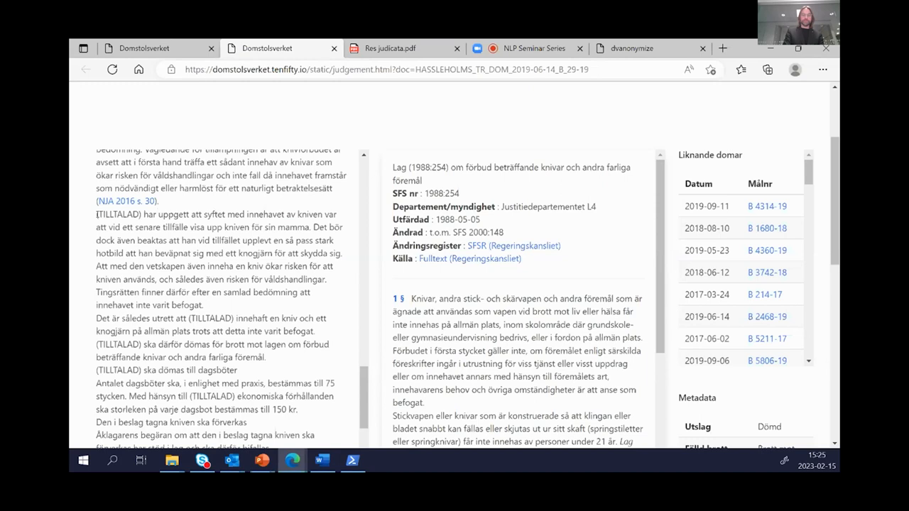
left_click_drag(94, 214, 306, 291)
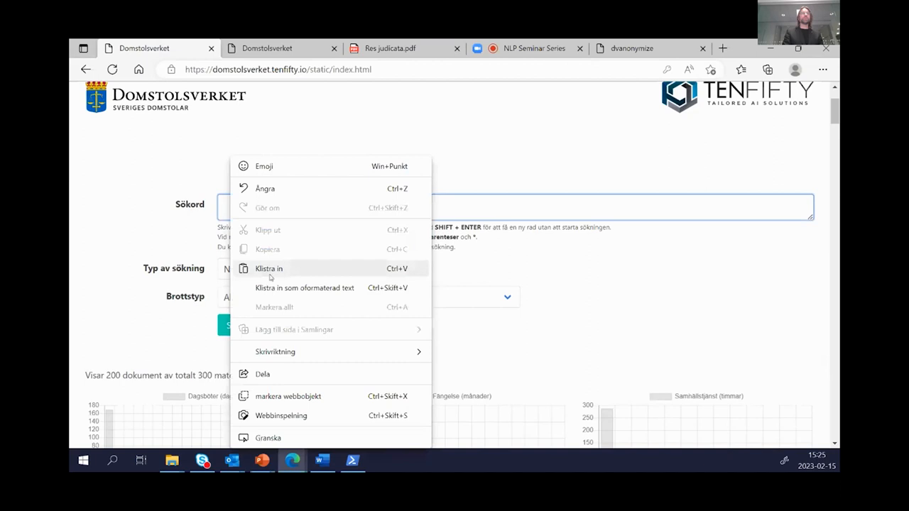
- Paste the reasoning passage and run a Neuralsökning search, returning 1880 judgements
left_click(268, 269)
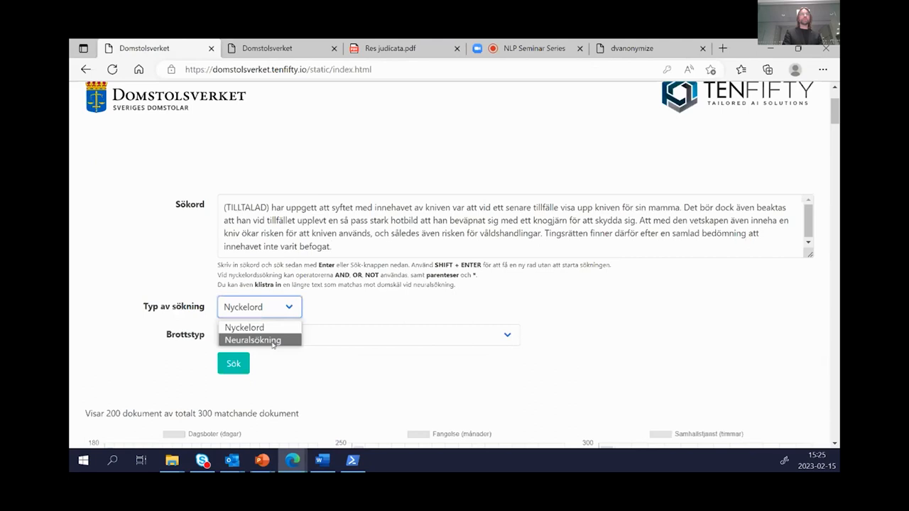
left_click(252, 341)
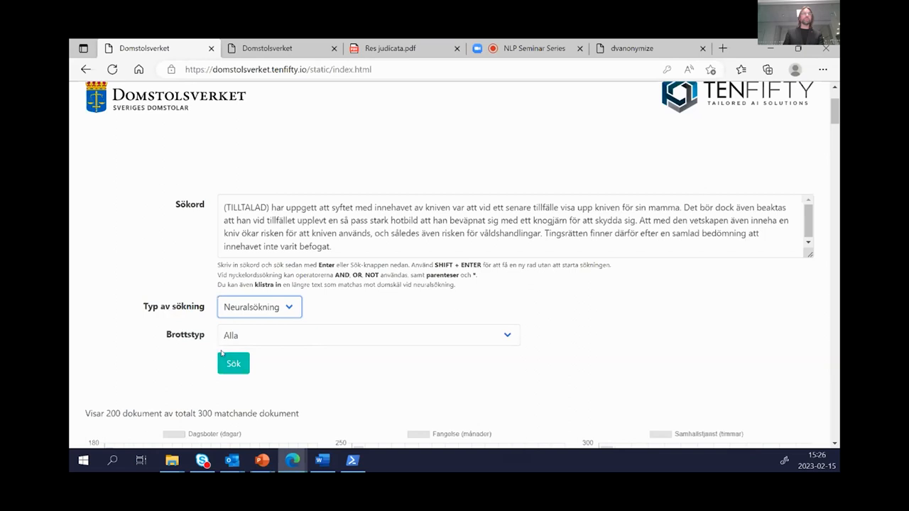
left_click(233, 363)
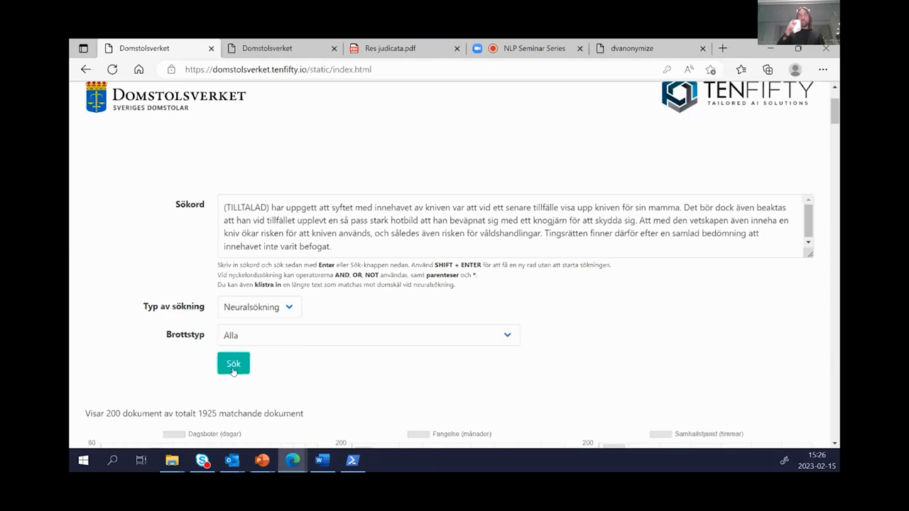
left_click(233, 364)
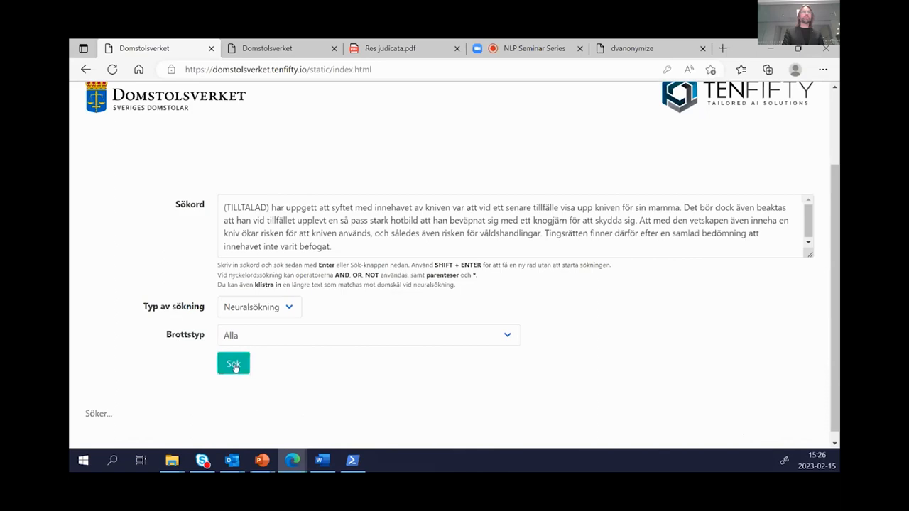
left_click(233, 363)
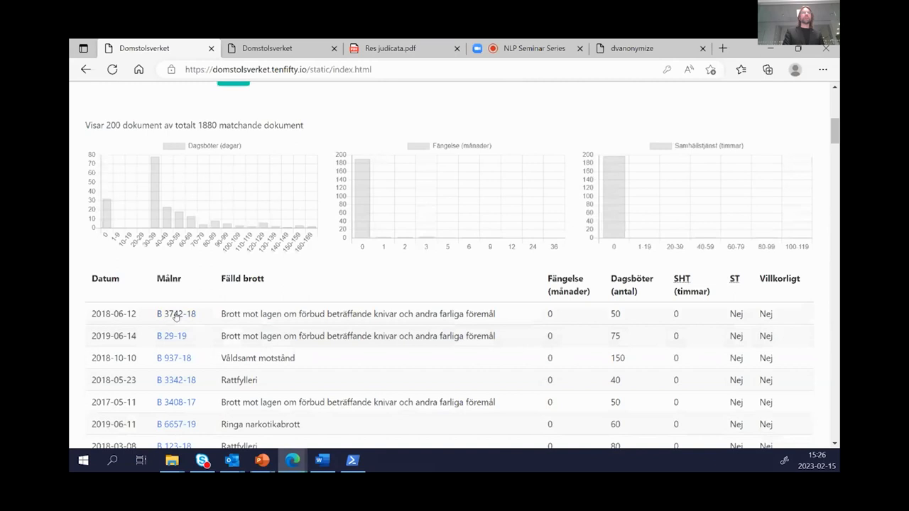
- Open a neural-search judgement and select the sentences about carrying a baton in self-defence
left_click(176, 314)
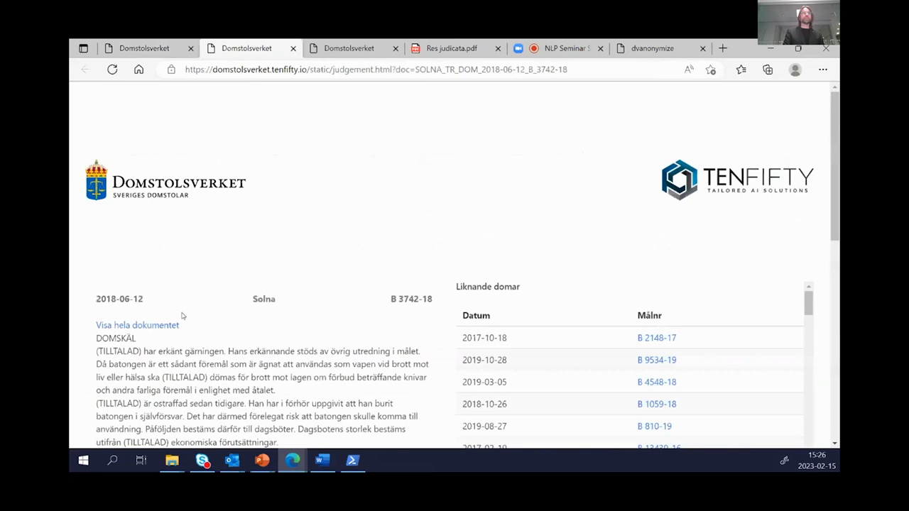
scroll("down", 3)
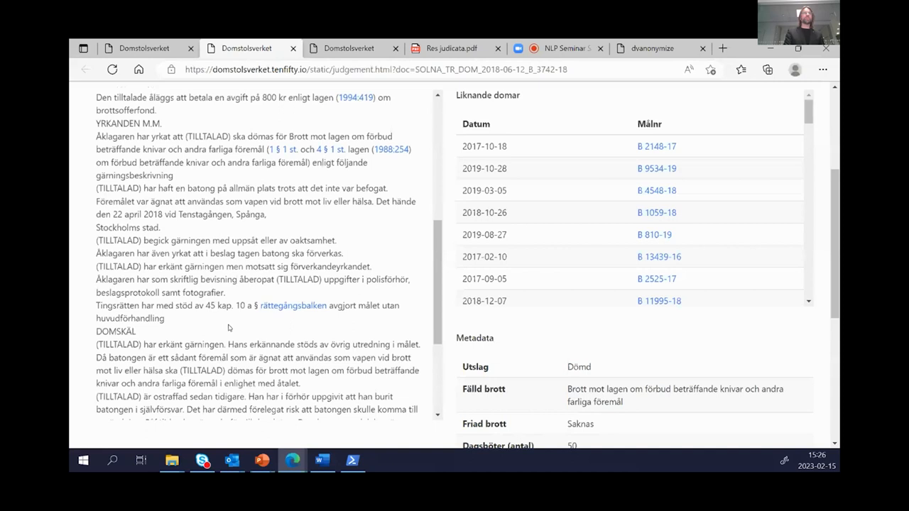
scroll("down", 3)
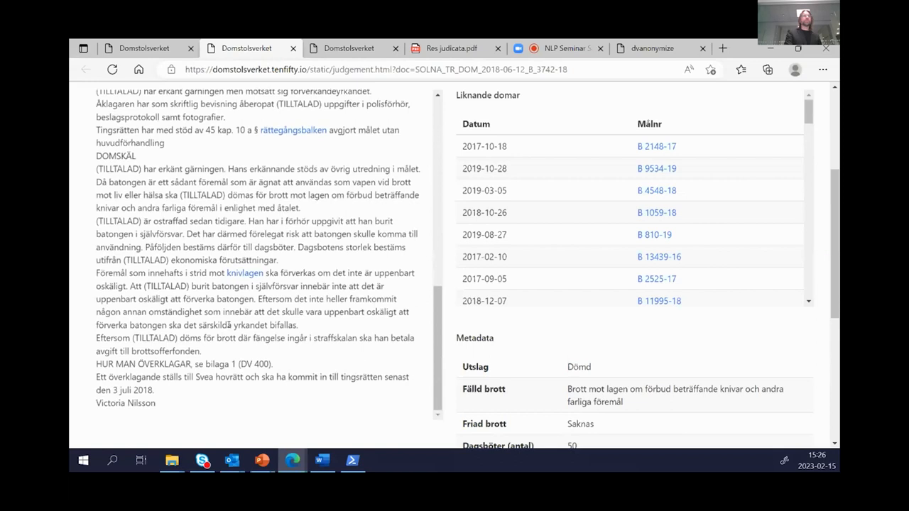
scroll("down", 3)
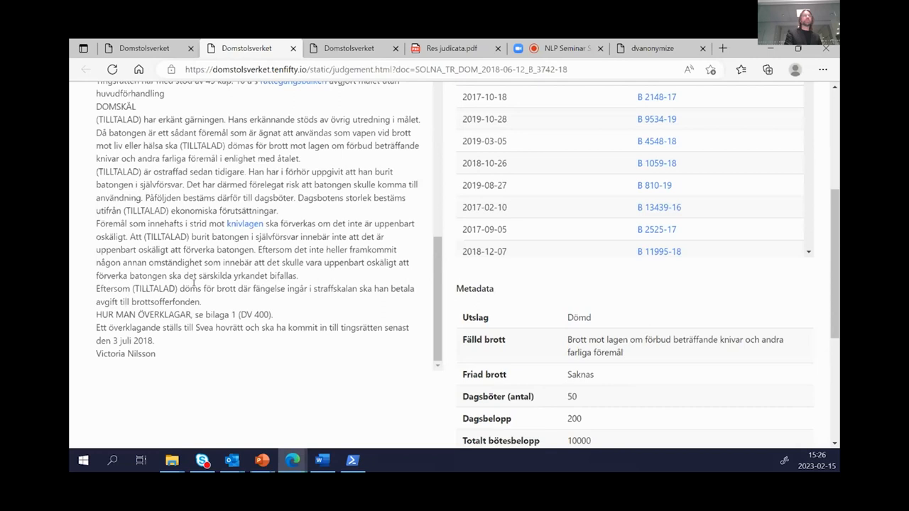
scroll("up", 3)
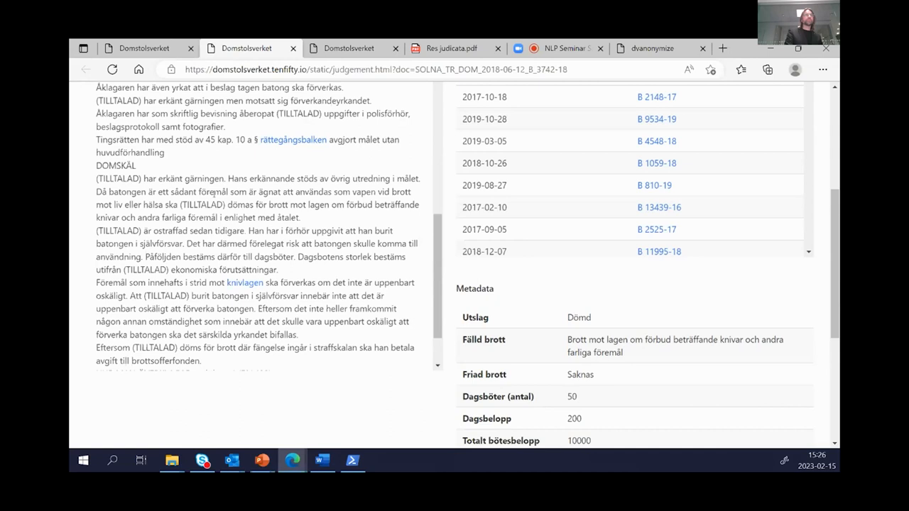
left_click_drag(96, 231, 183, 243)
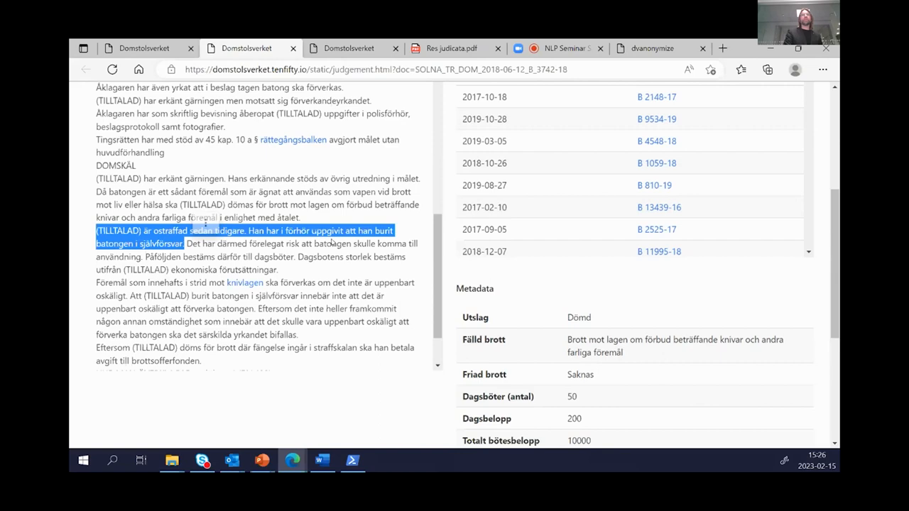
- Open judgement B 3408-17 from Huddinge, scroll it, and close an extra search tab
left_click(85, 69)
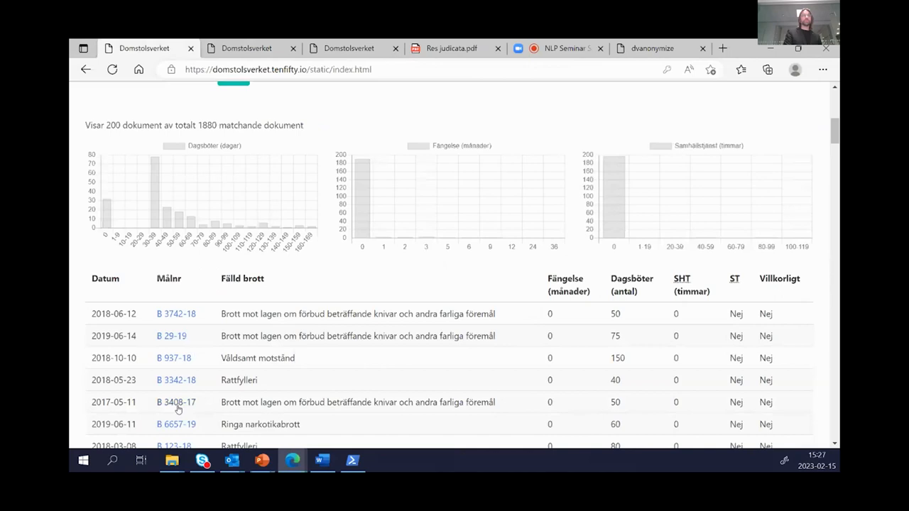
left_click(176, 402)
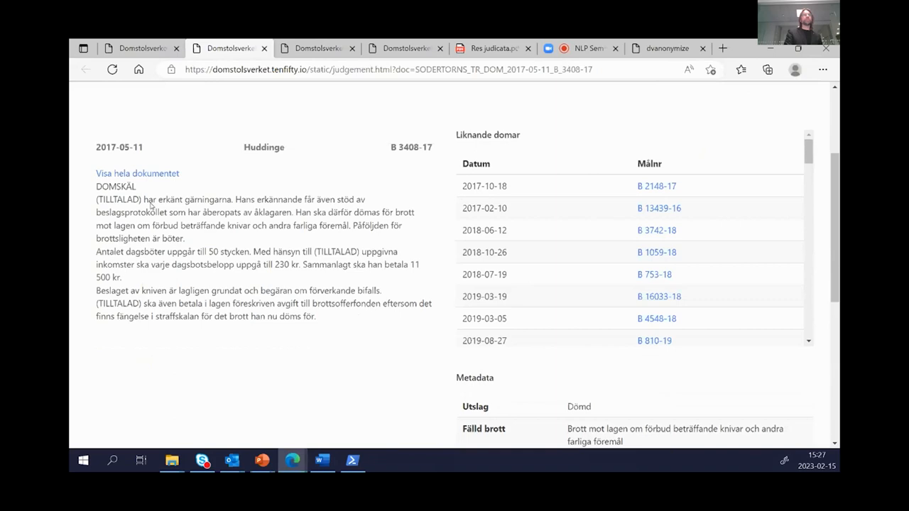
scroll("up", 3)
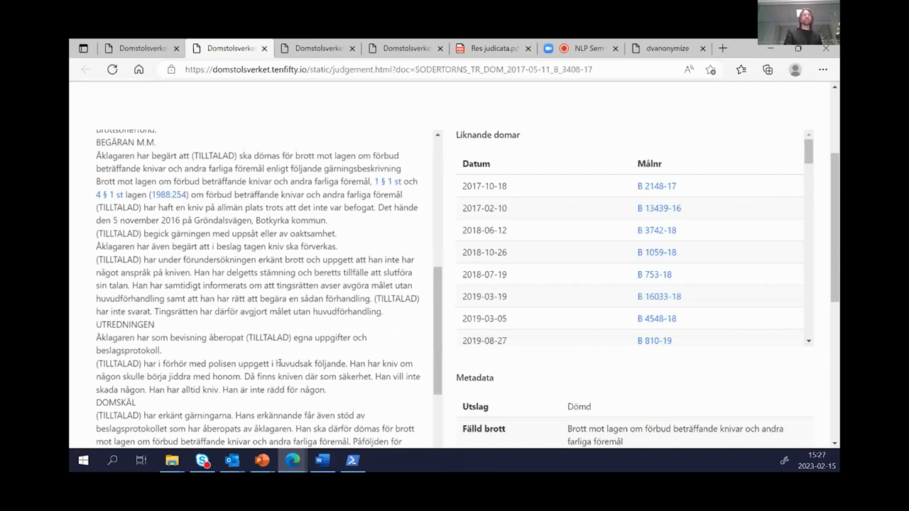
scroll("down", 3)
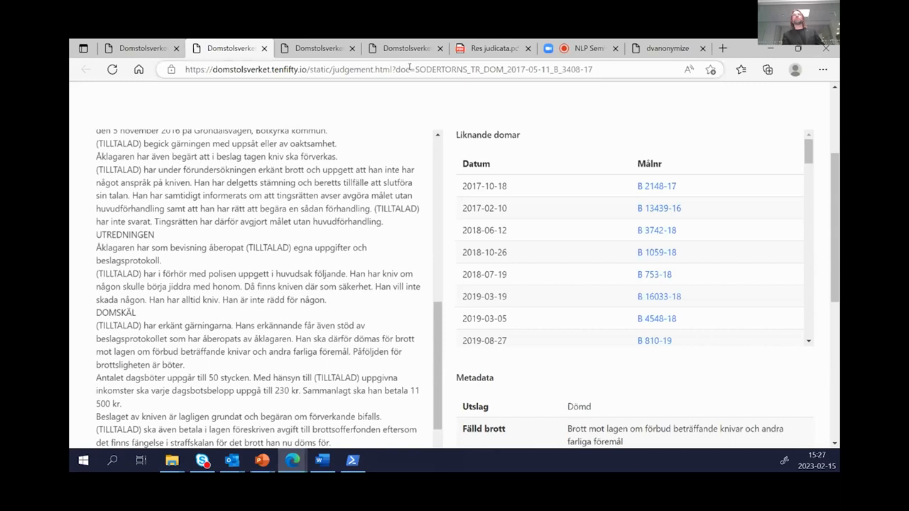
left_click(440, 48)
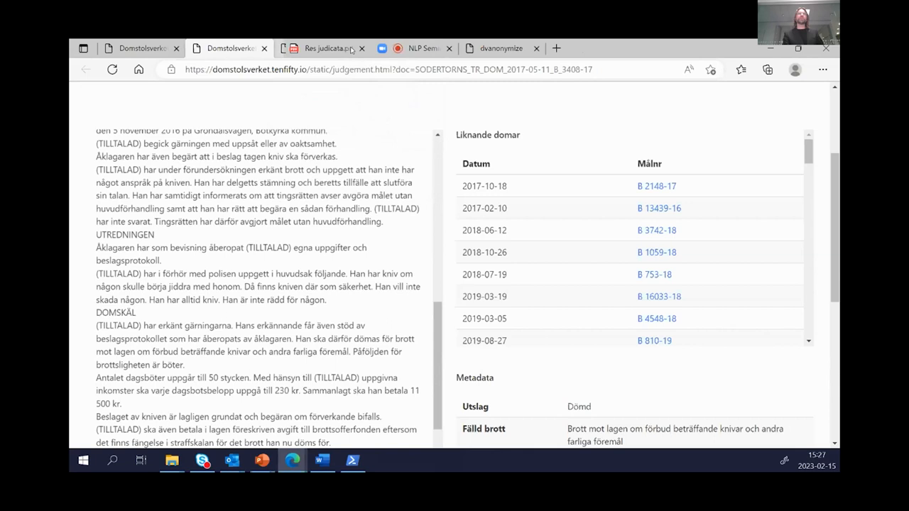
- Close the leftover Domstolsverket search tab, bringing up the Res judicata PDF
left_click(312, 48)
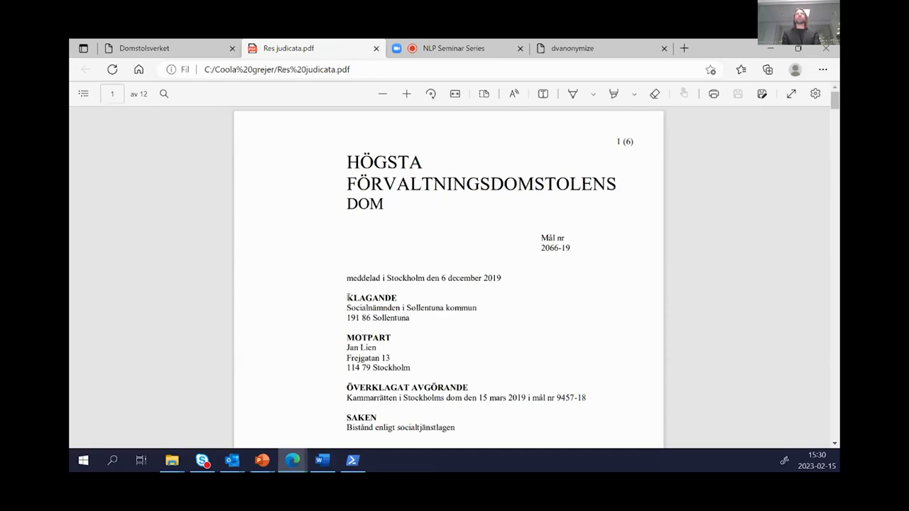
- Scroll down the dvanonymize anonymisation page for Res judicata.pdf
scroll("down", 3)
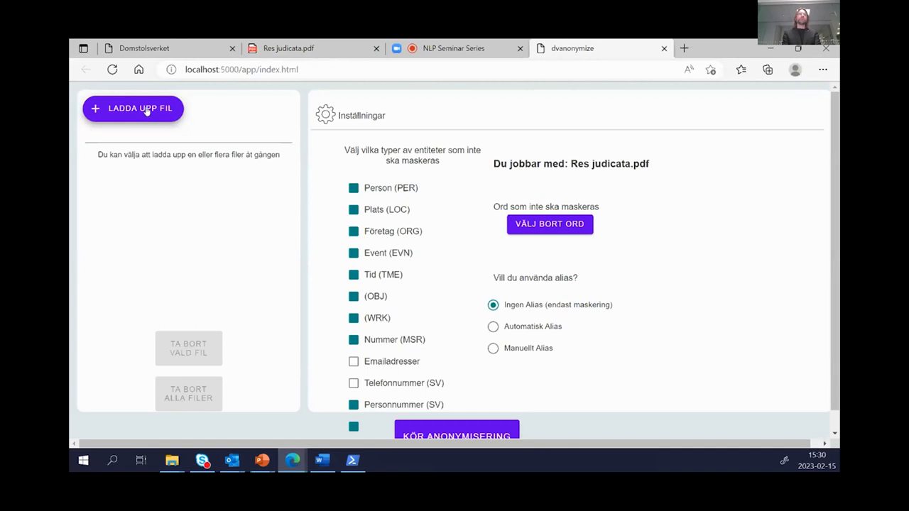
- Upload Res judicata.pdf from the Coola grejer folder into dvanonymize
left_click(132, 108)
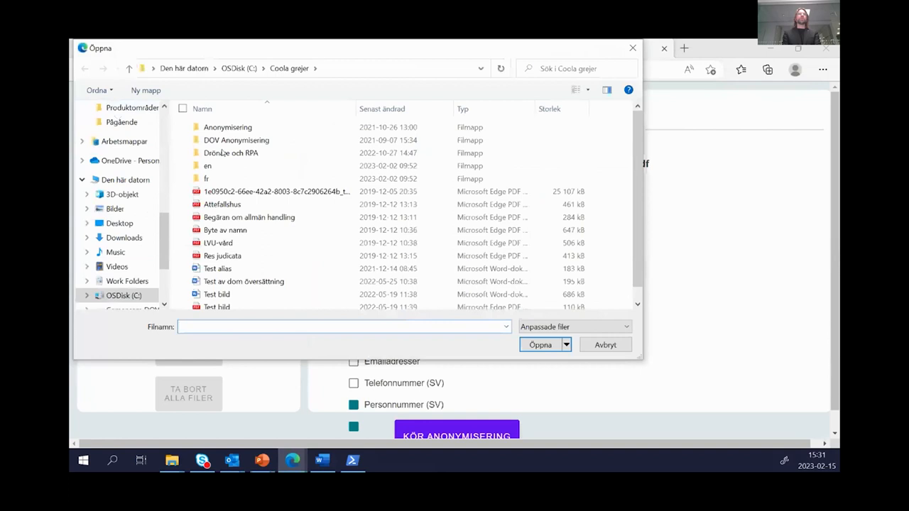
left_click(222, 255)
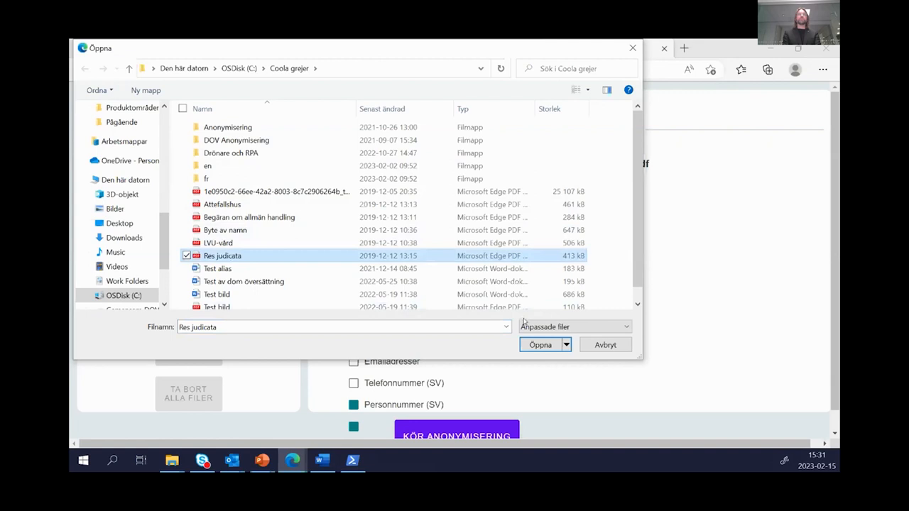
left_click(540, 344)
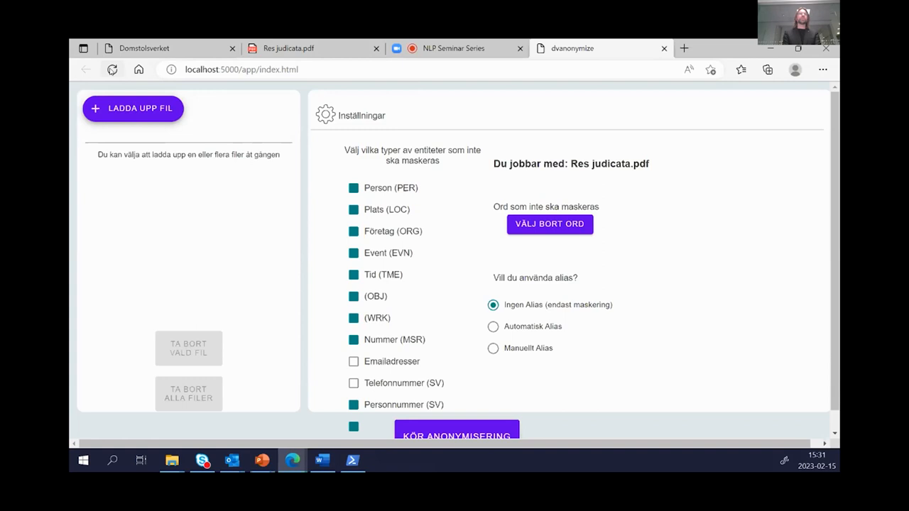
left_click(132, 108)
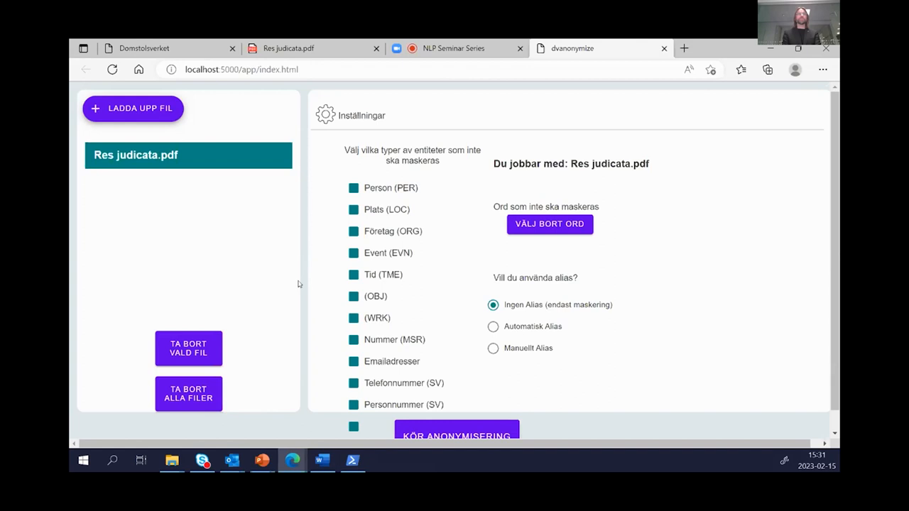
mouse_move(331, 284)
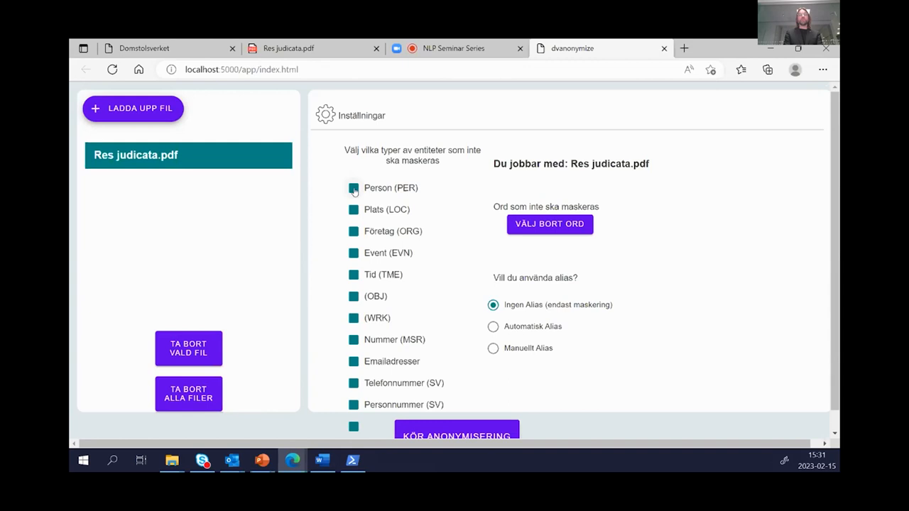
- Clear the Plats, Företag, Event, Tid, Nummer, email and phone entity types, keeping Person and Personnummer
left_click(353, 209)
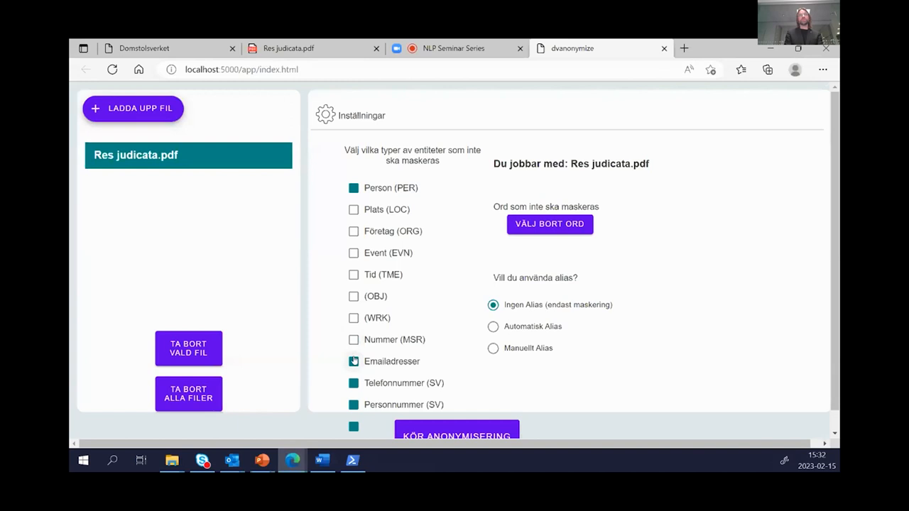
scroll("down", 3)
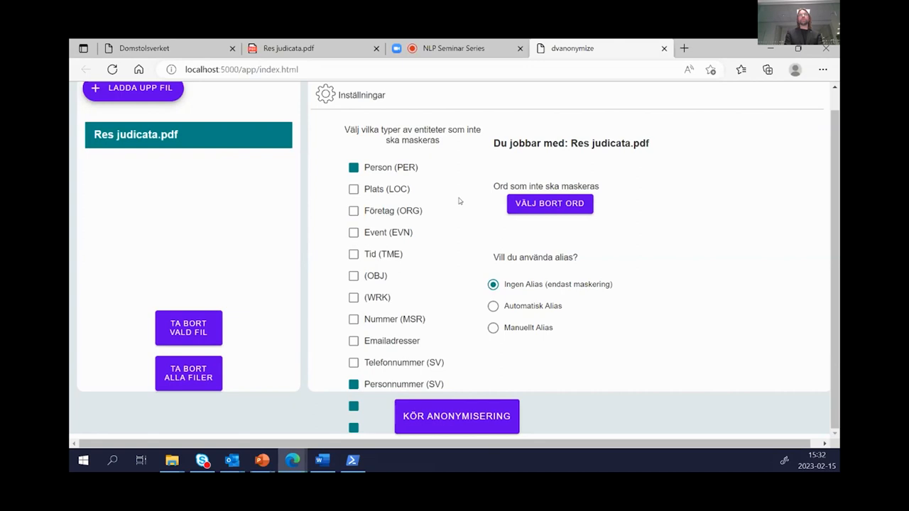
- Open the 'Välj bort ord' list of words to keep unmasked
left_click(549, 203)
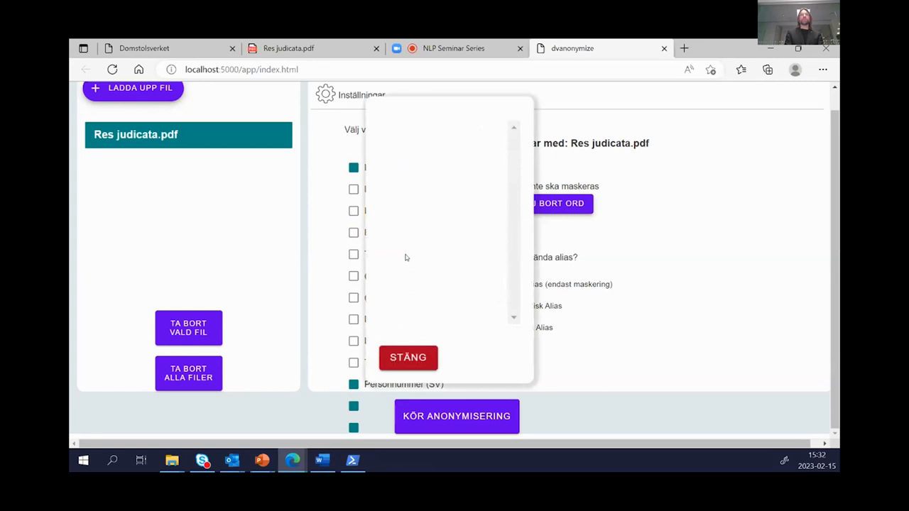
left_click(408, 358)
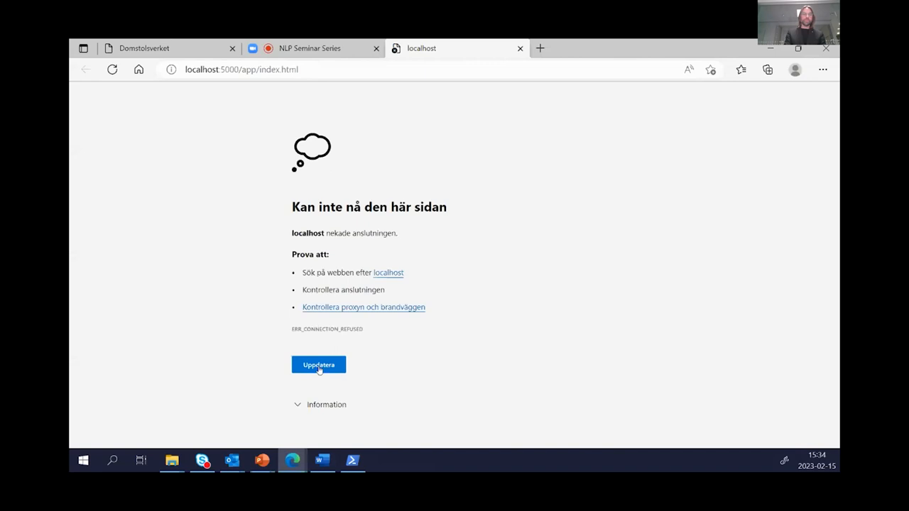
- Reload the unreachable localhost dvanonymize page with Uppdatera
left_click(318, 364)
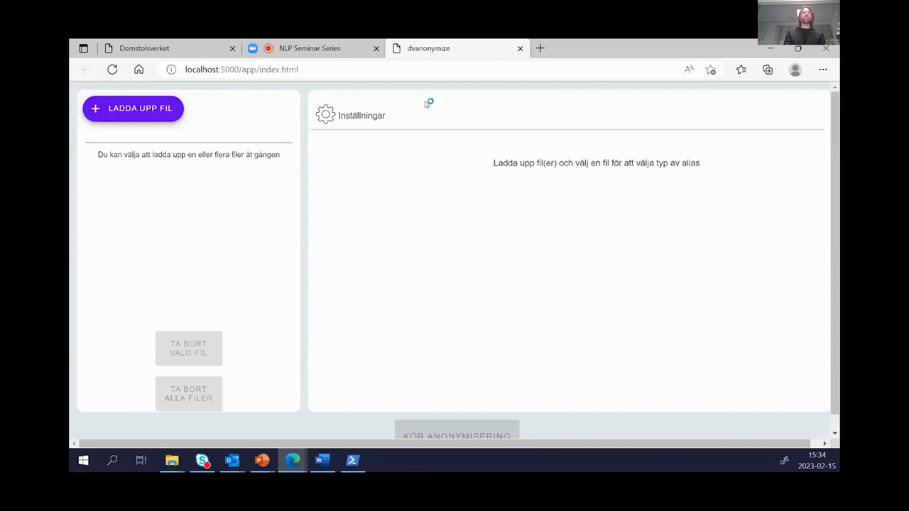
mouse_move(130, 88)
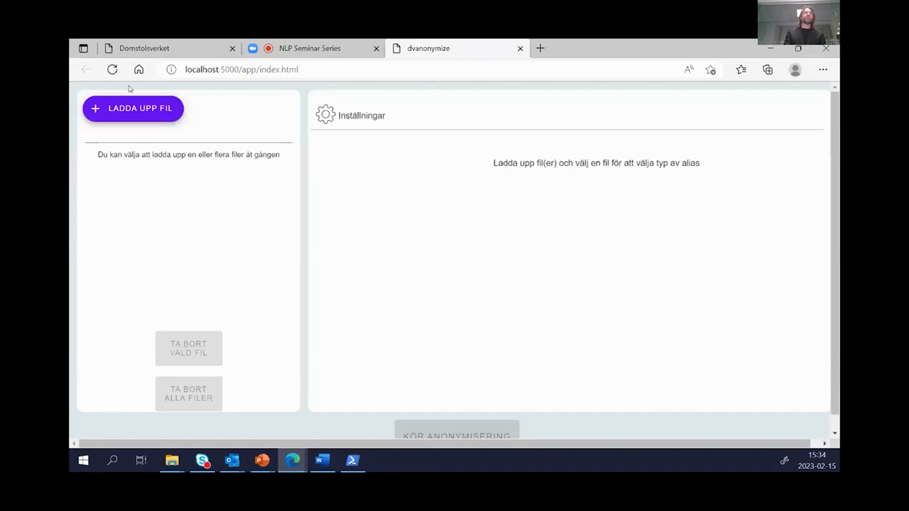
- Upload Res judicata from the C:\Coola grejer folder to dvanonymize
left_click(132, 108)
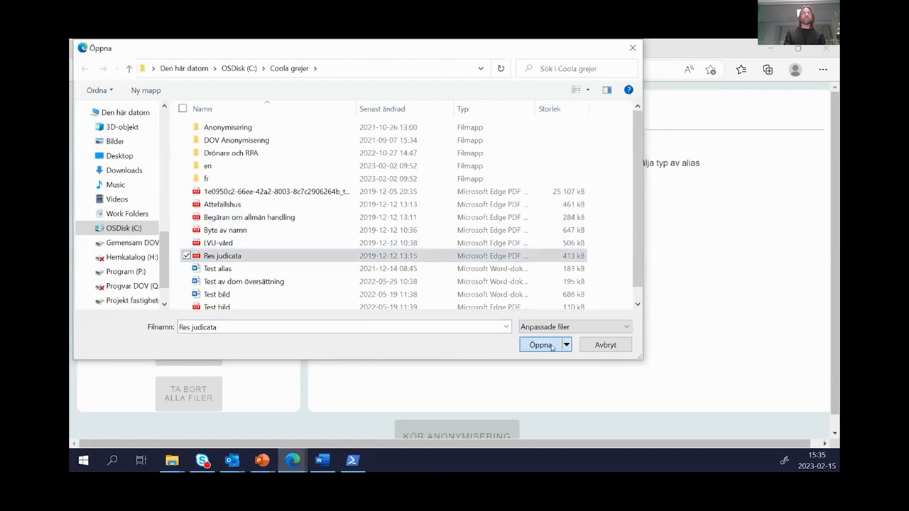
left_click(540, 345)
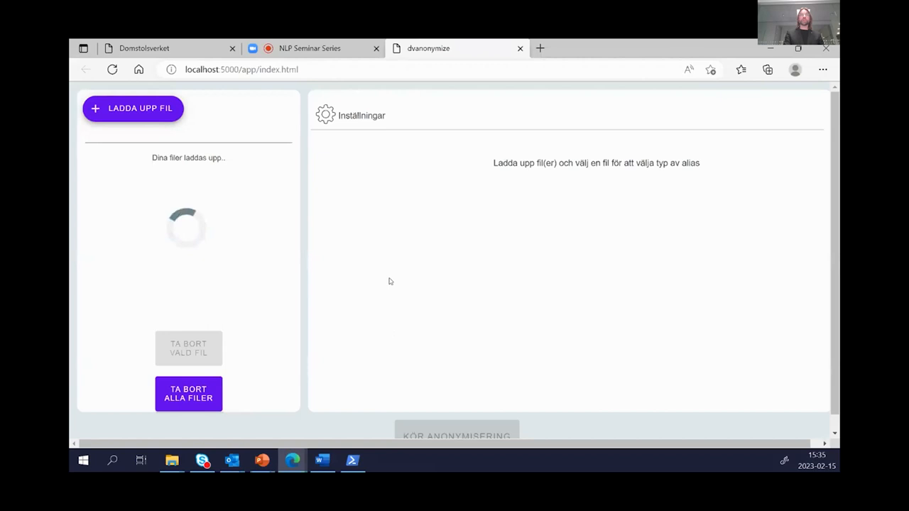
mouse_move(384, 211)
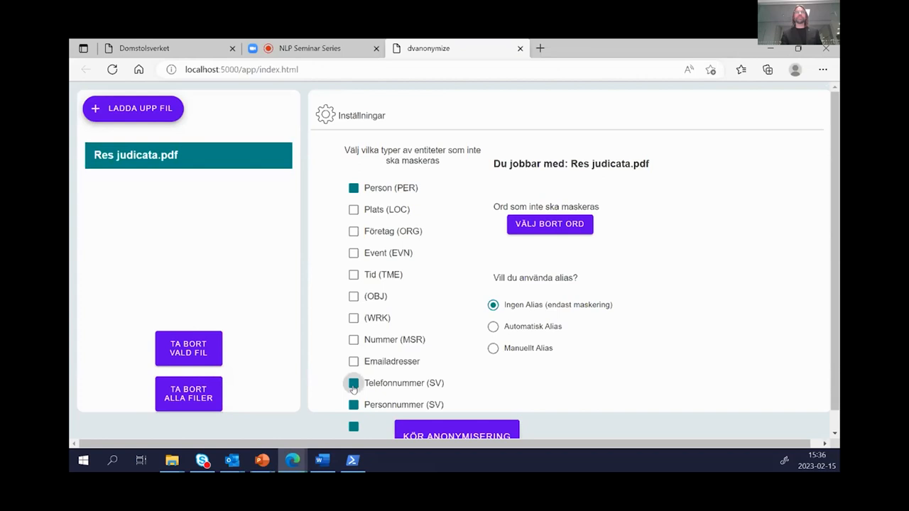
- Toggle Telefonnummer (SV) masking and open the word exclusion list to tick names to keep
left_click(550, 224)
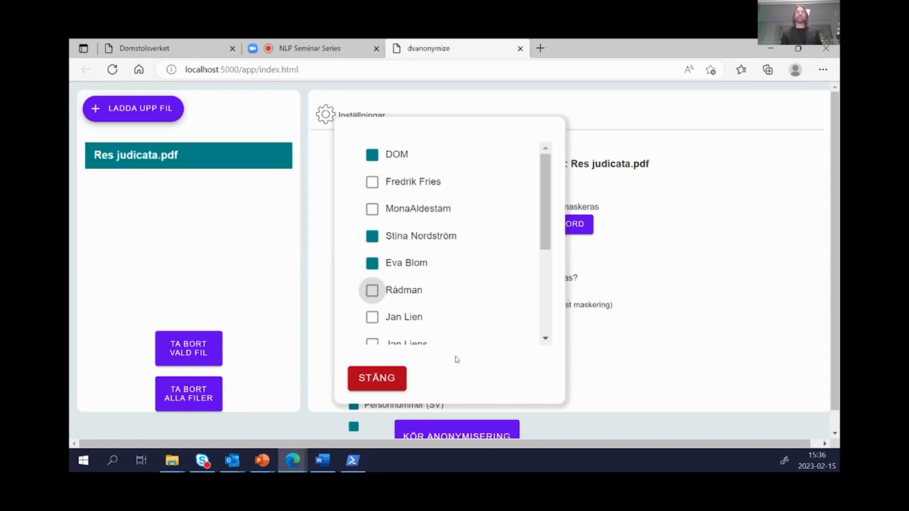
left_click(372, 290)
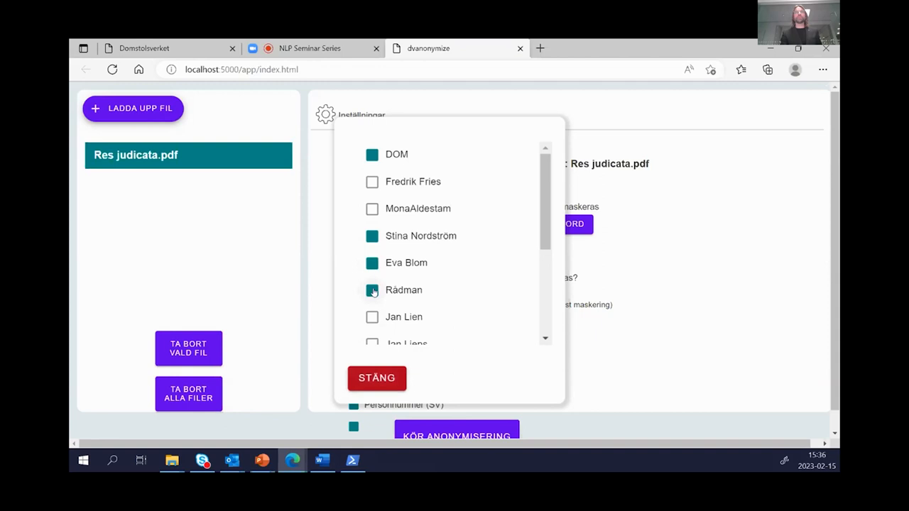
- Close the word list and run anonymisation on Res judicata.pdf, downloading the masked zip
left_click(376, 377)
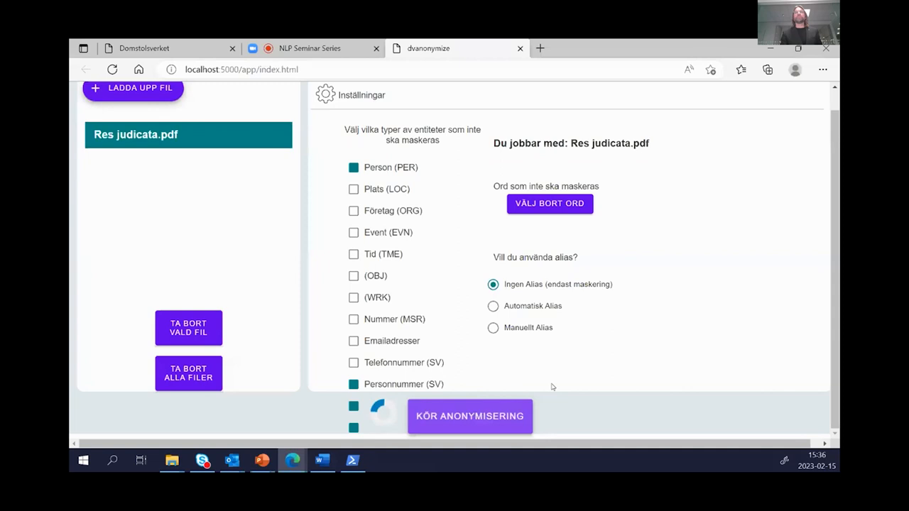
left_click(767, 69)
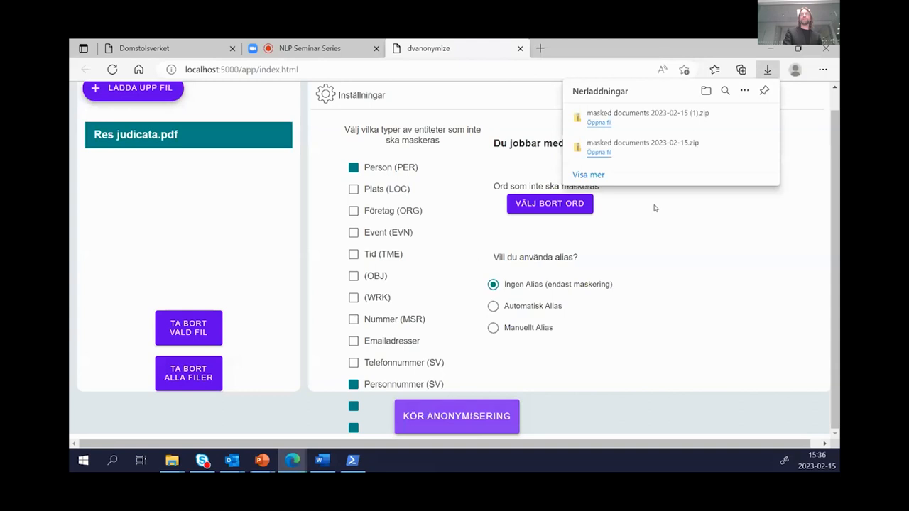
mouse_move(599, 122)
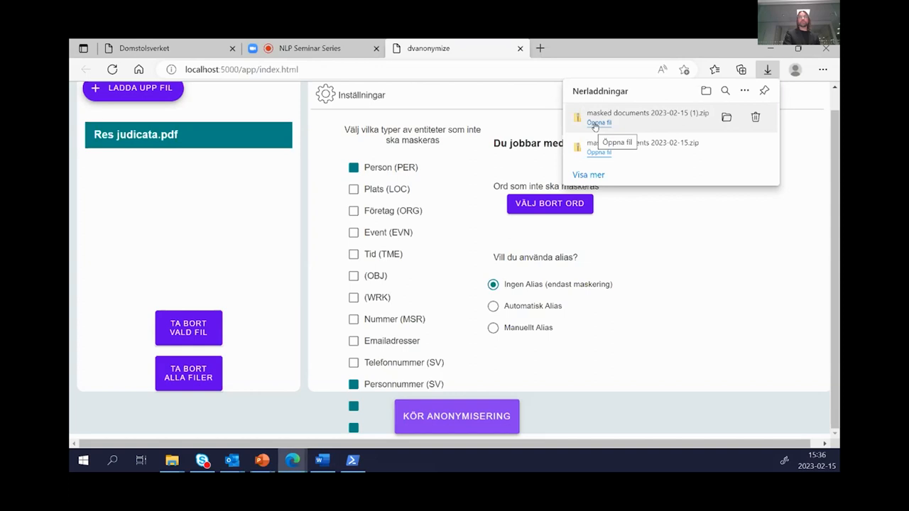
- Open the newest masked-documents zip, its masked folder, and the Res judicata PDF inside
left_click(599, 122)
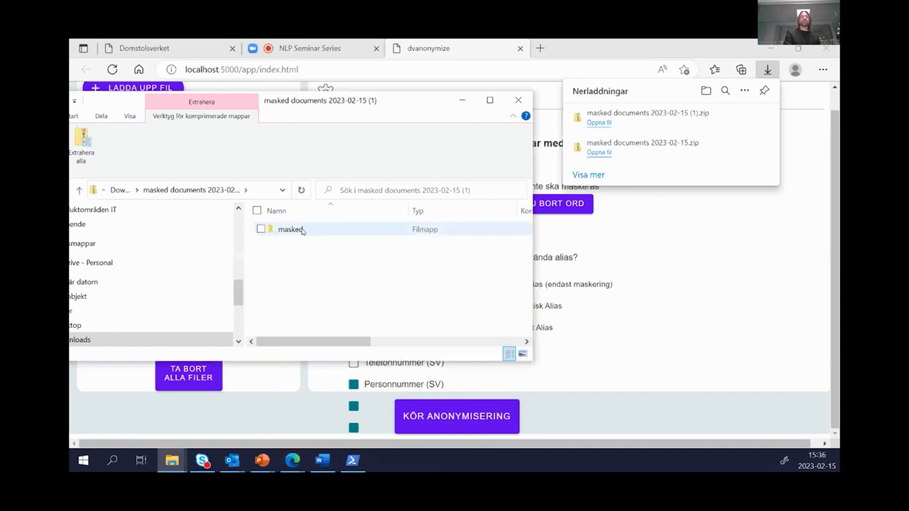
left_click(518, 99)
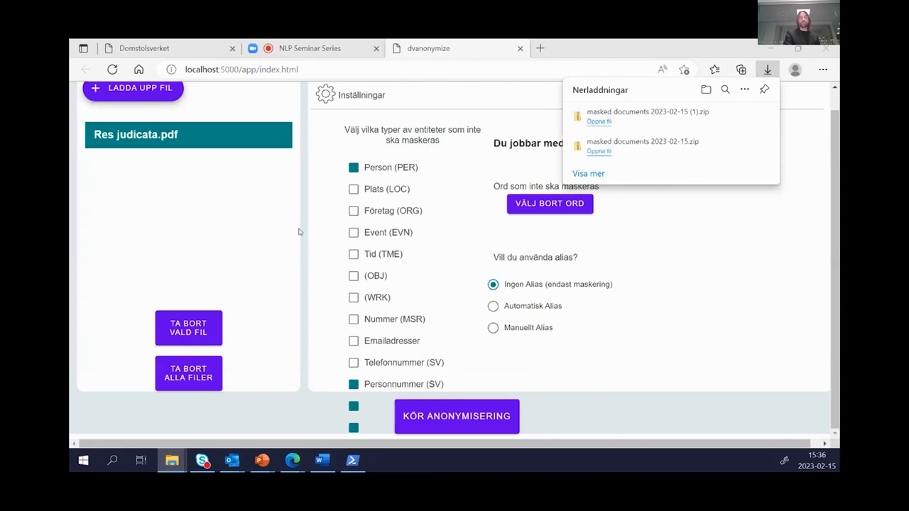
left_click(598, 121)
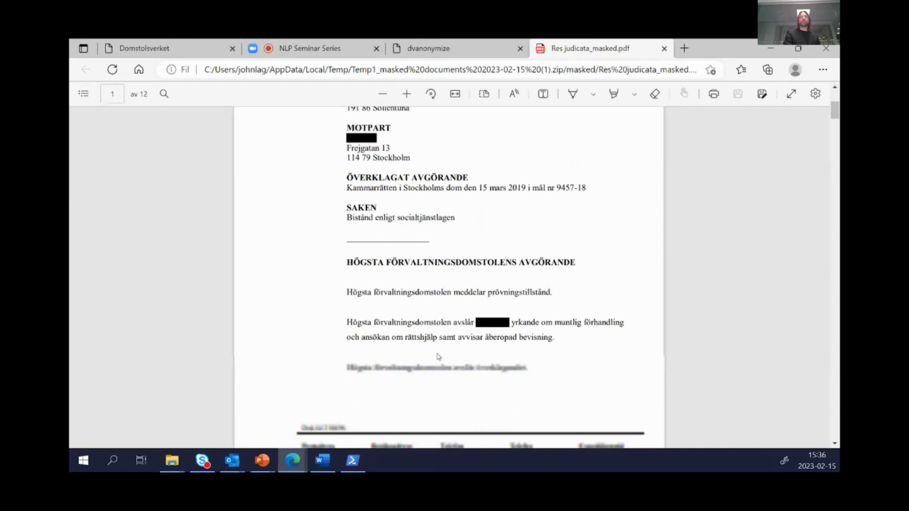
- Scroll through the redacted pages of Res judicata_masked.pdf
scroll("down", 3)
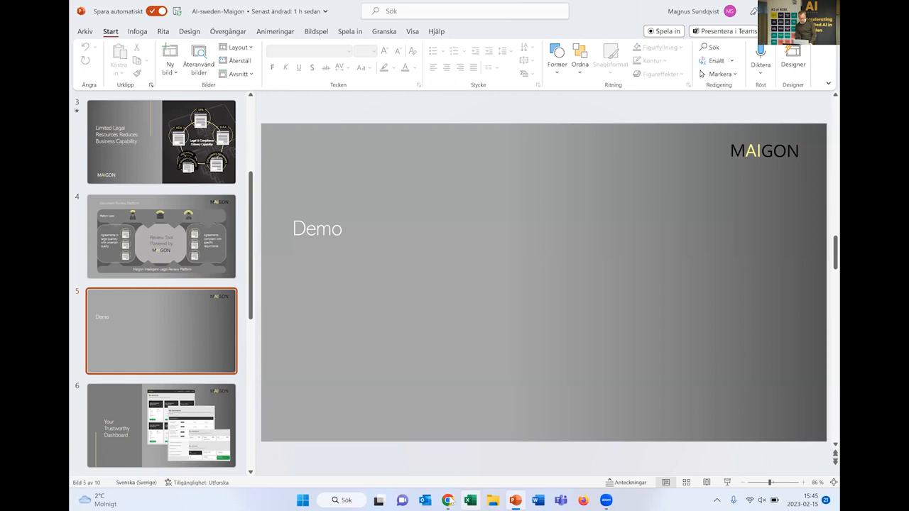
- Leave the PowerPoint Demo slide and switch to the MAIGON website
left_click(448, 500)
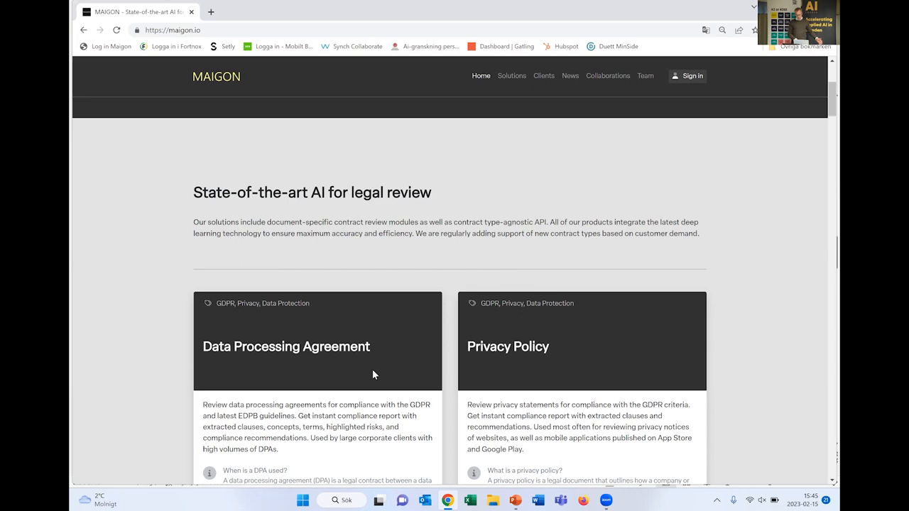
- Scroll to the NDA card, choose Review NDA, and review as the disclosing party
scroll("down", 3)
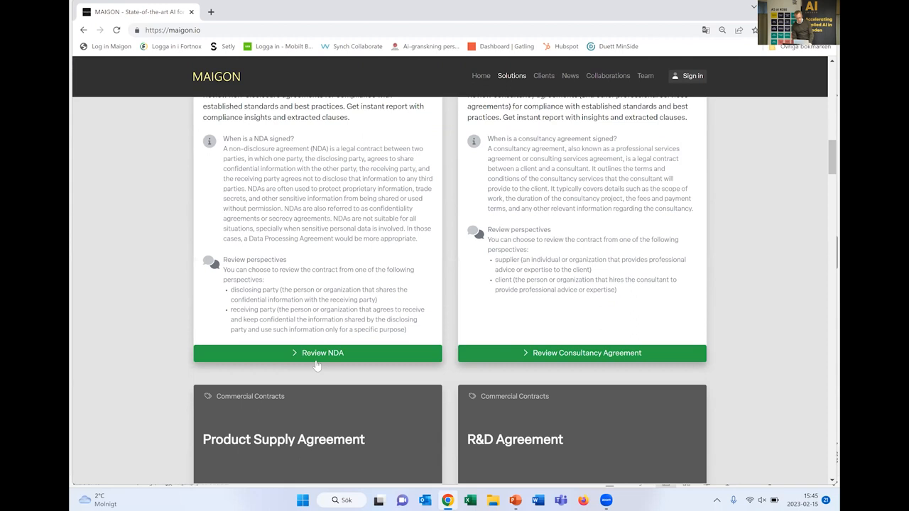
left_click(317, 353)
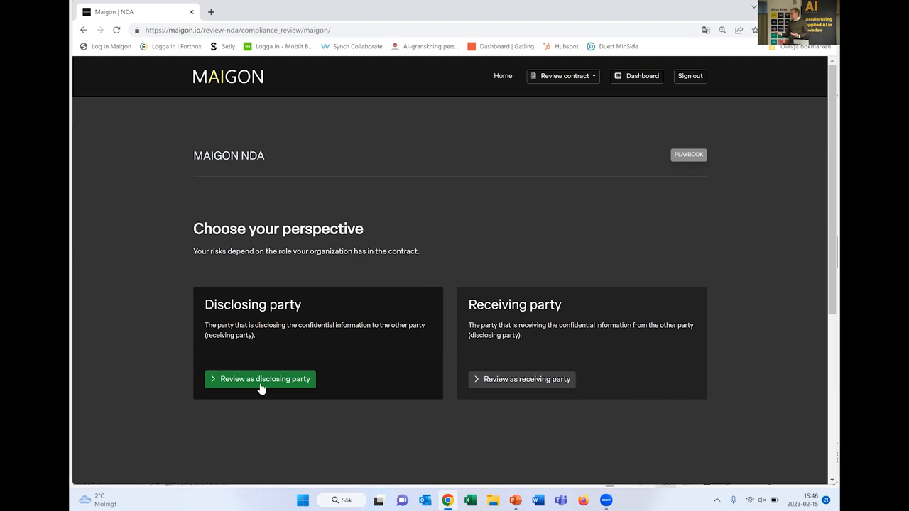
left_click(260, 379)
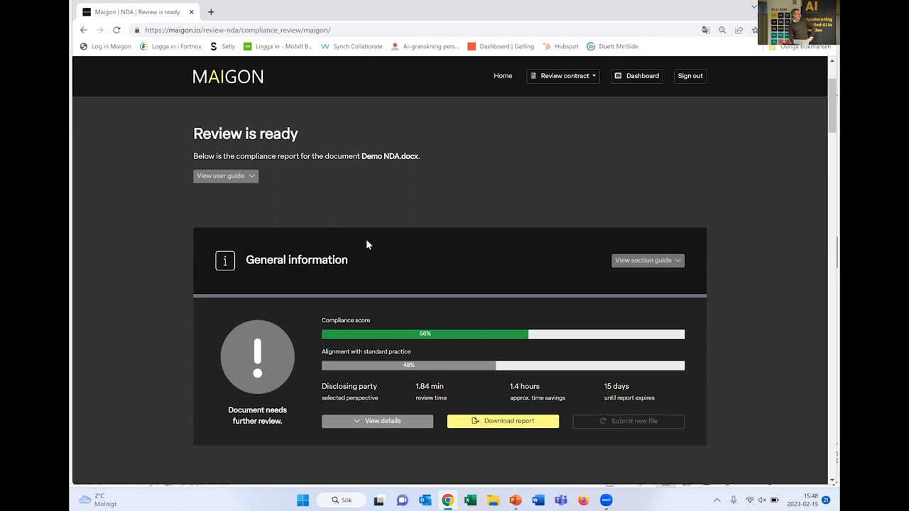
- Scroll down the finished Demo NDA.docx report to its contract summary
scroll("down", 3)
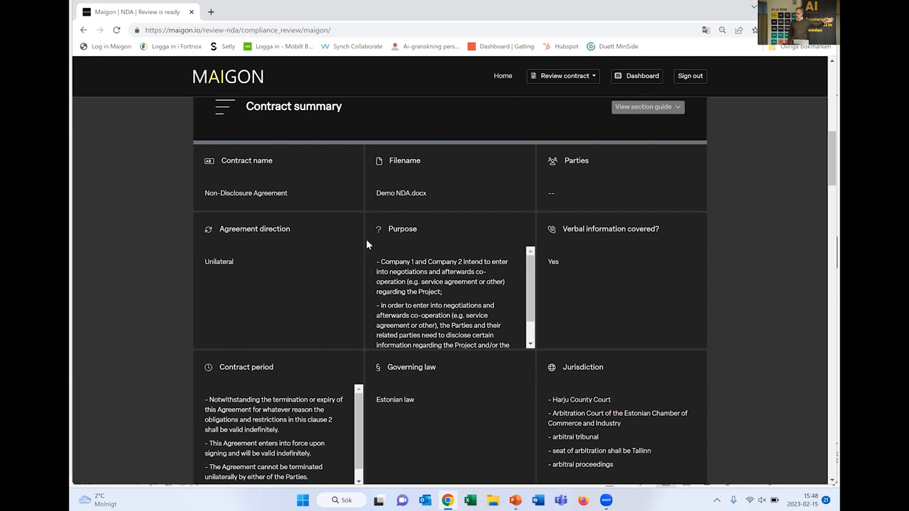
scroll("down", 3)
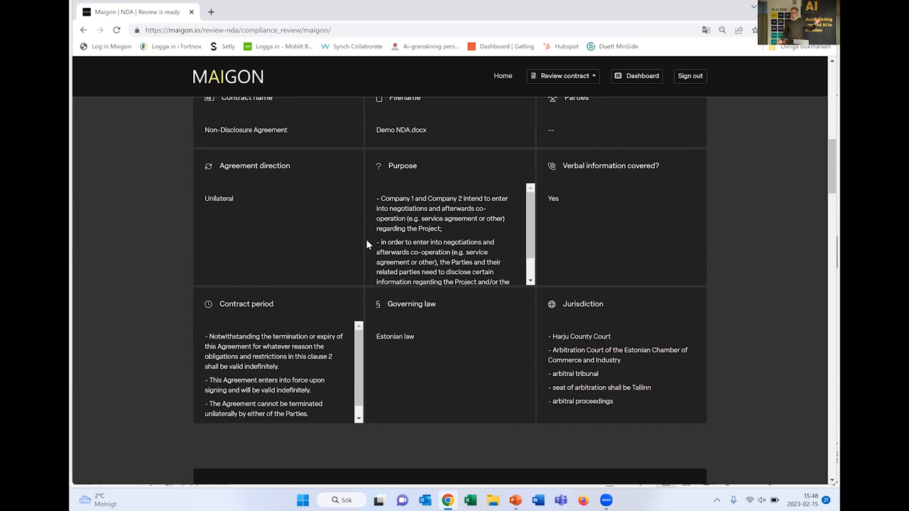
scroll("down", 3)
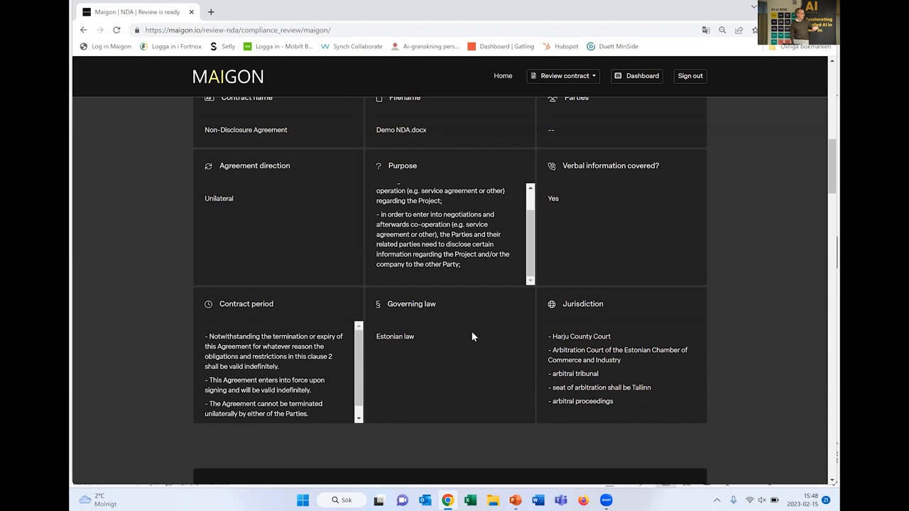
scroll("down", 3)
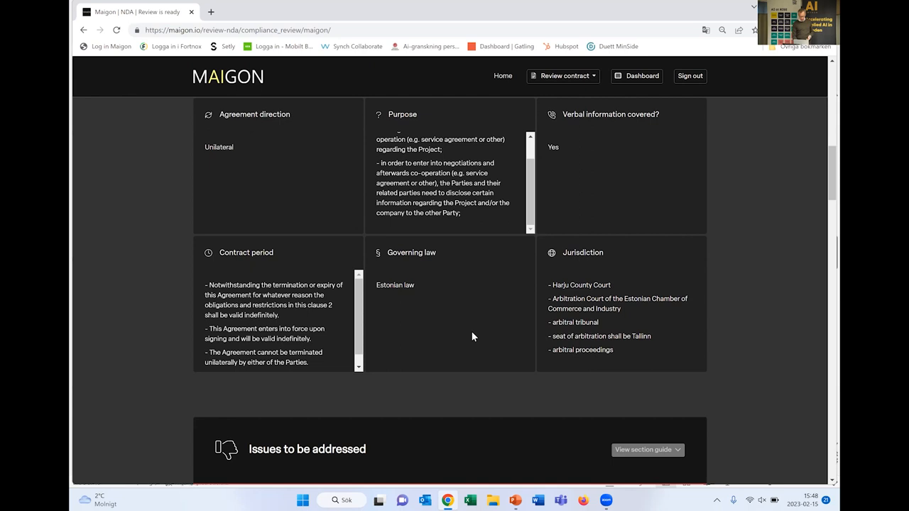
scroll("down", 3)
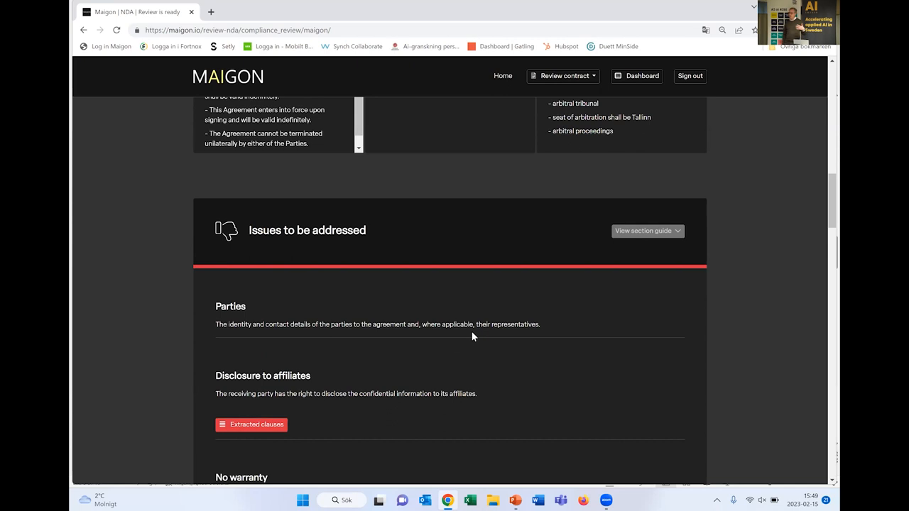
scroll("down", 3)
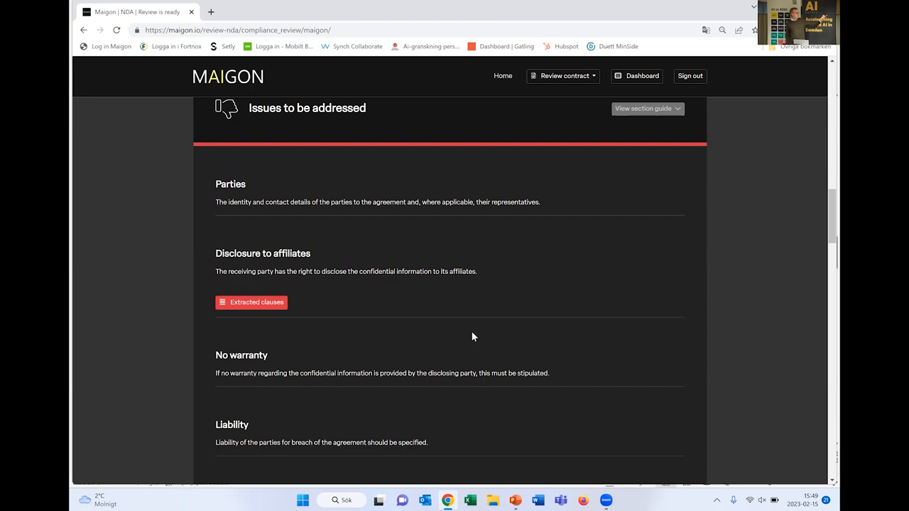
scroll("up", 3)
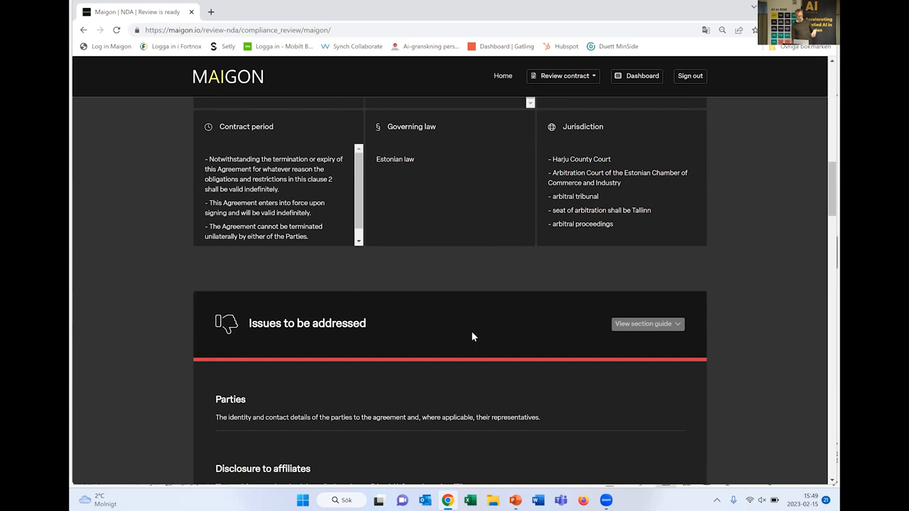
scroll("down", 3)
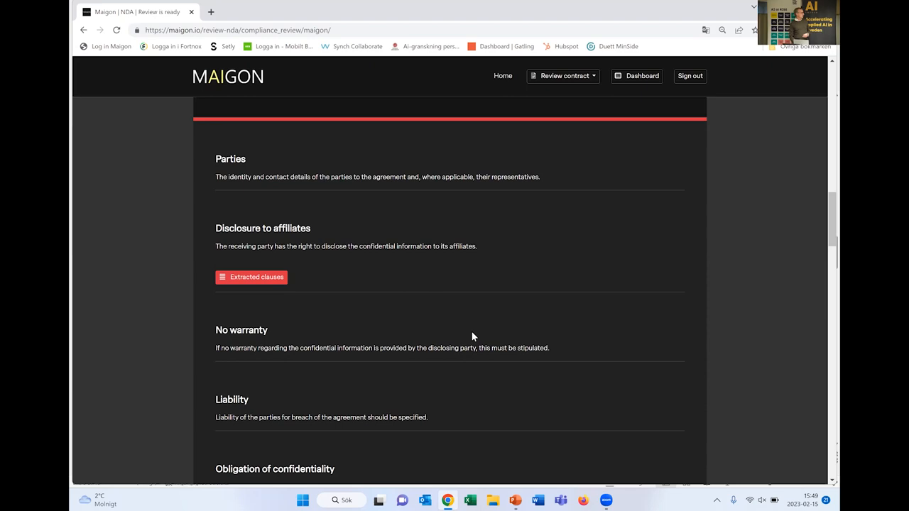
scroll("down", 3)
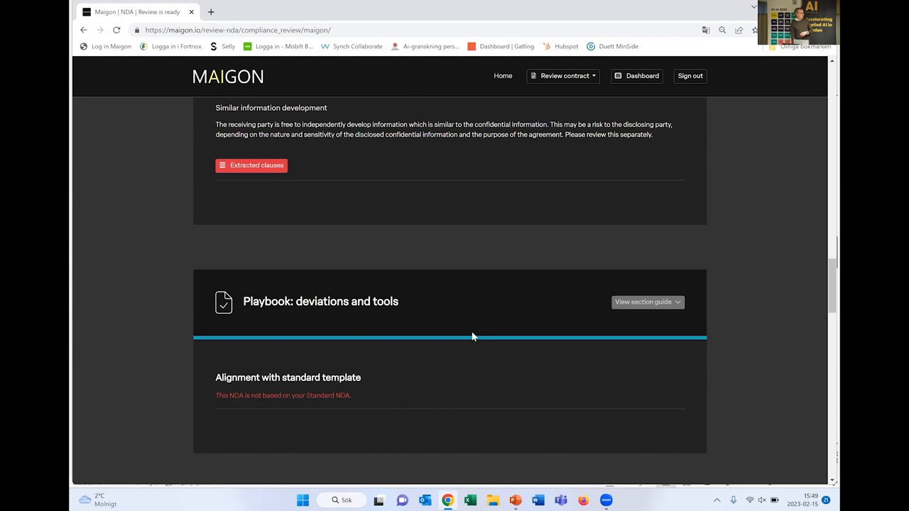
scroll("up", 3)
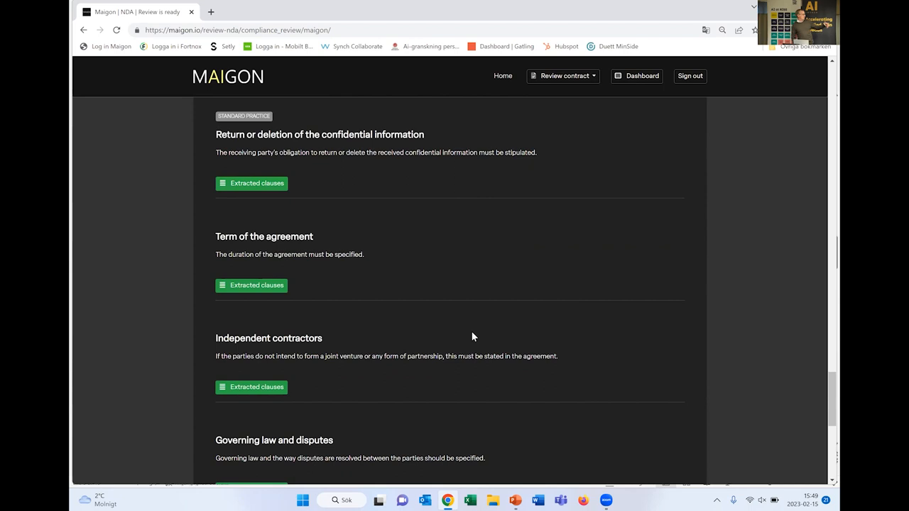
scroll("down", 3)
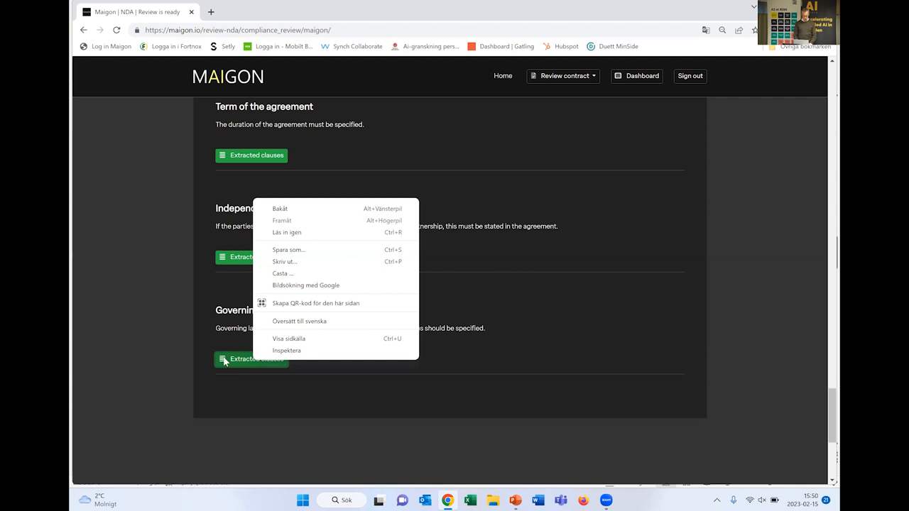
left_click(251, 359)
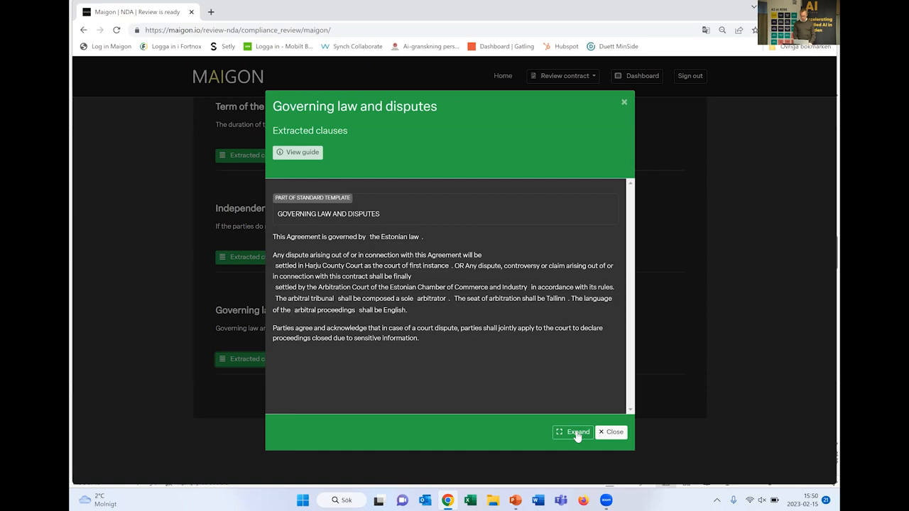
left_click(611, 431)
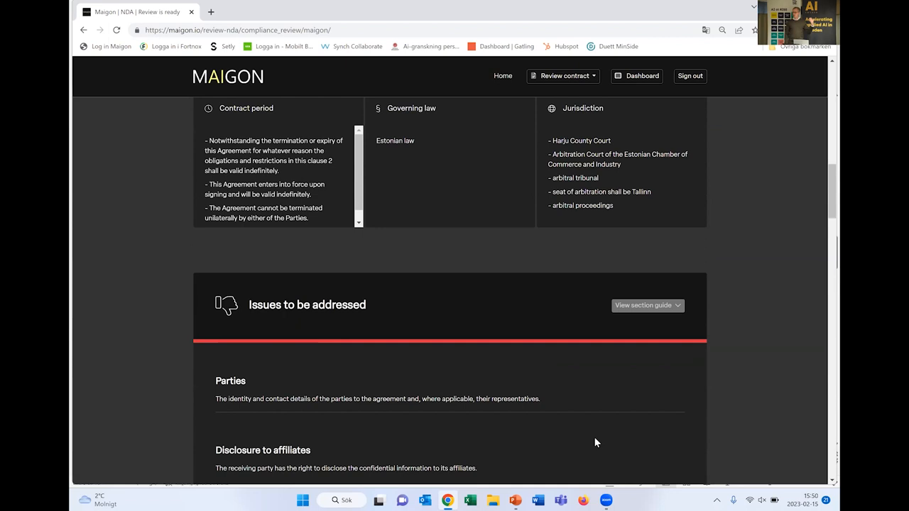
- Scroll past the NDA report and sign out of the current Maigon account
scroll("down", 3)
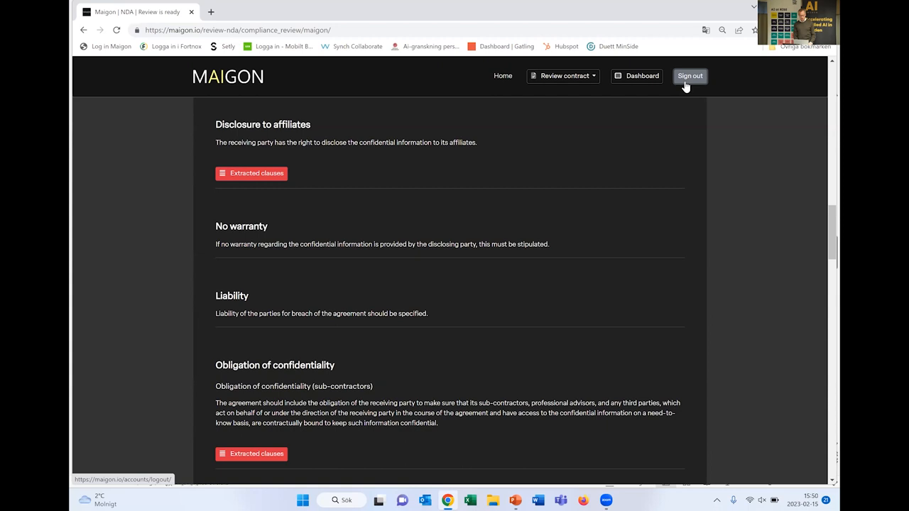
left_click(690, 76)
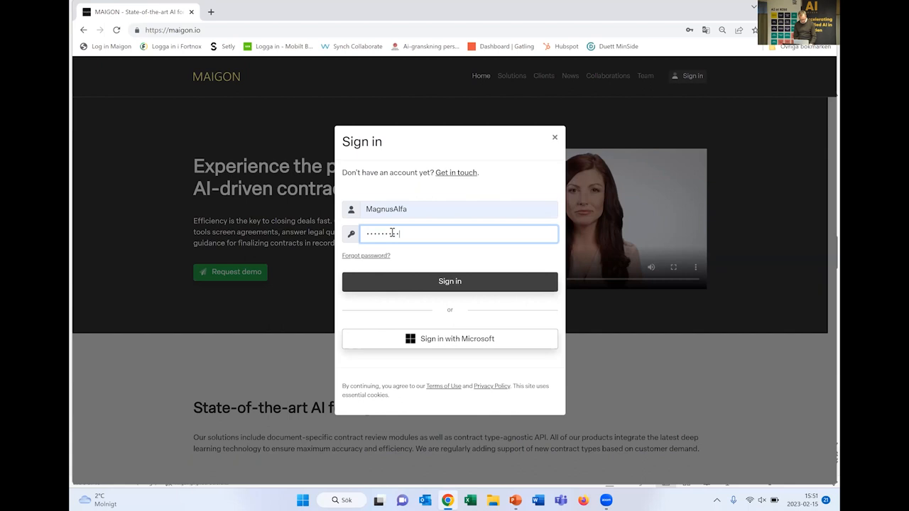
- Submit the Alfa Laval account credentials and retype the rejected password
left_click(450, 281)
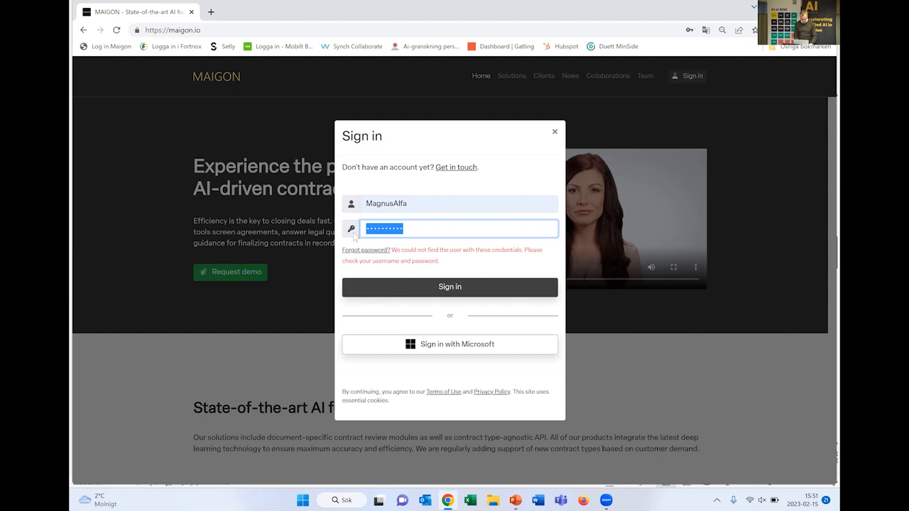
left_click(449, 286)
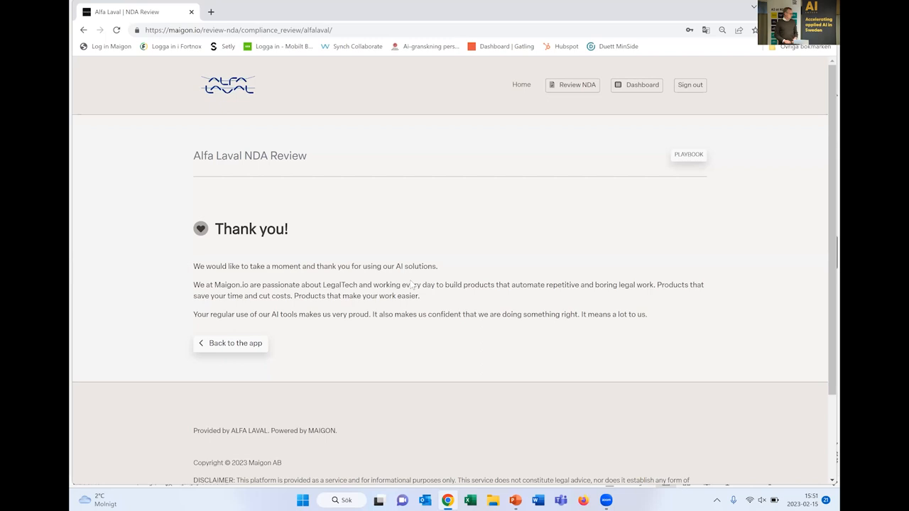
- Return to the Alfa Laval NDA Review app to review Demo NDA.docx
left_click(230, 343)
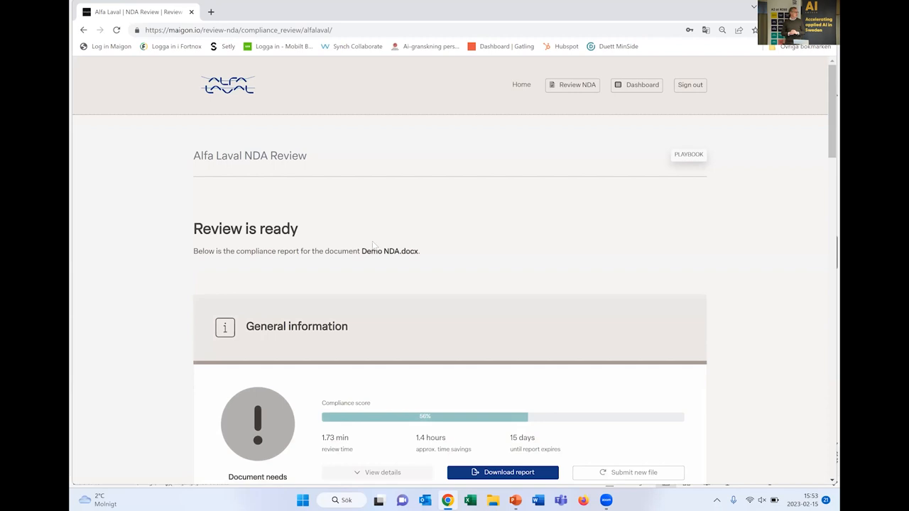
scroll("down", 3)
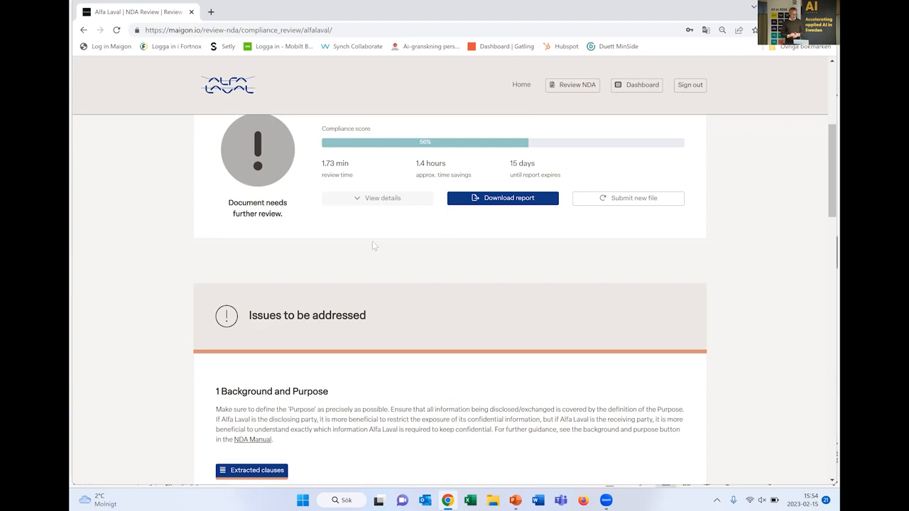
scroll("down", 3)
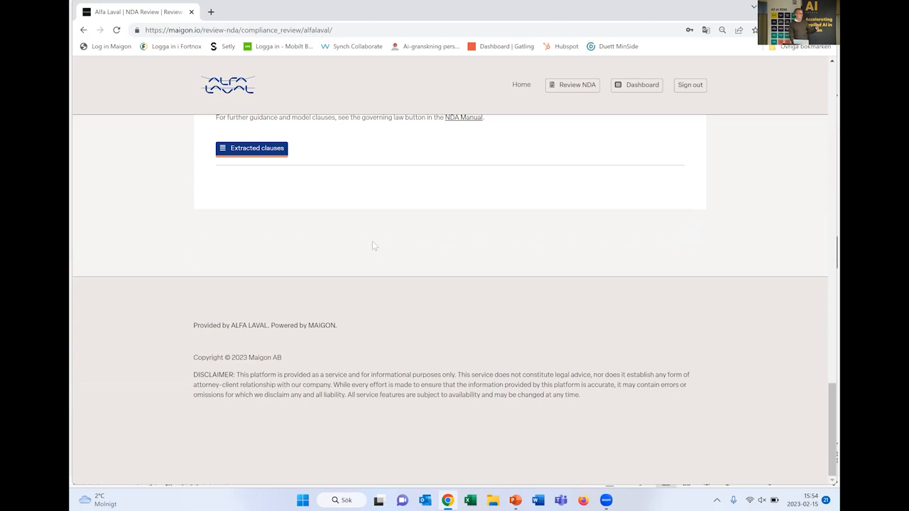
scroll("up", 3)
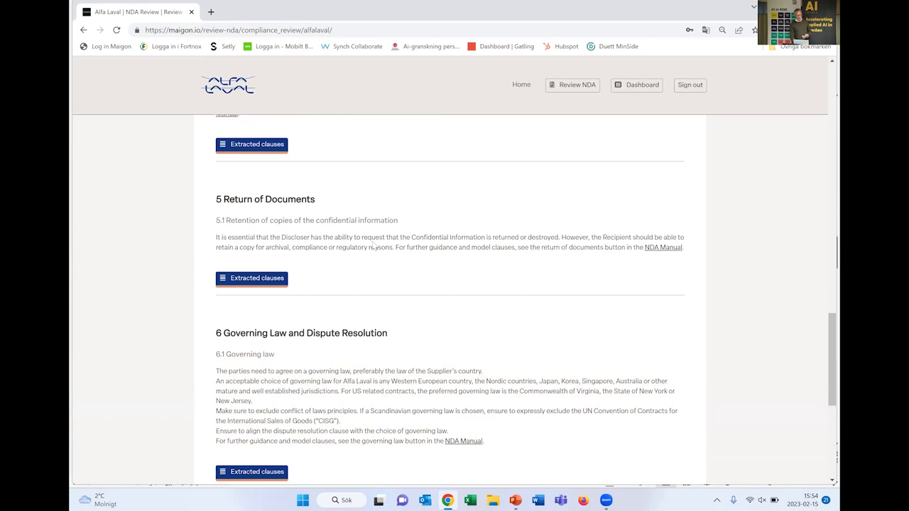
scroll("up", 3)
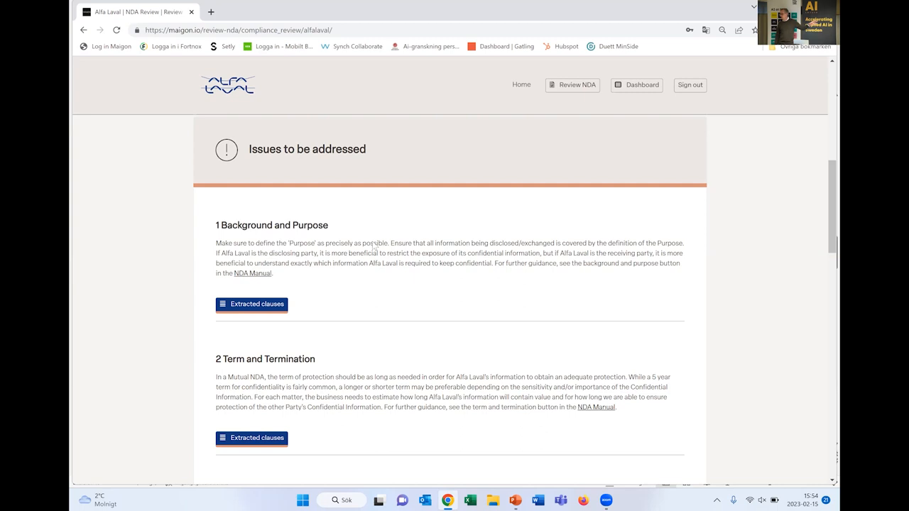
scroll("down", 3)
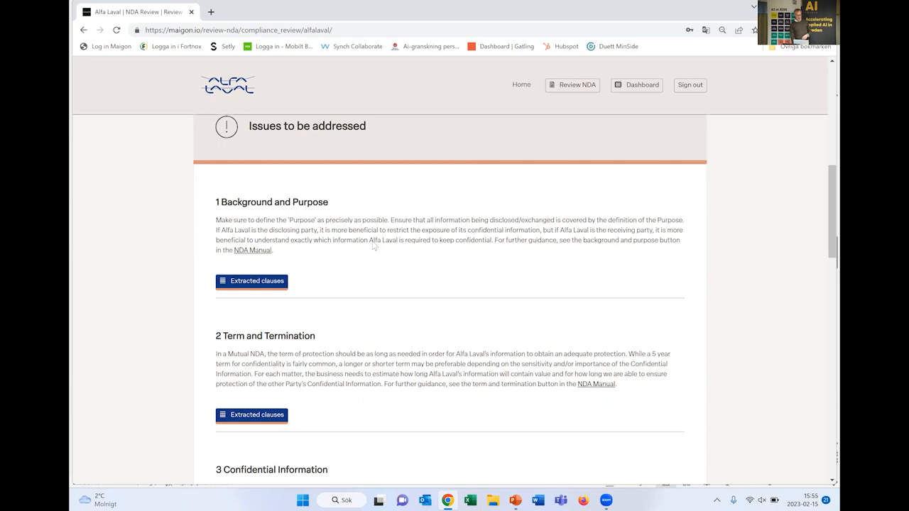
scroll("down", 3)
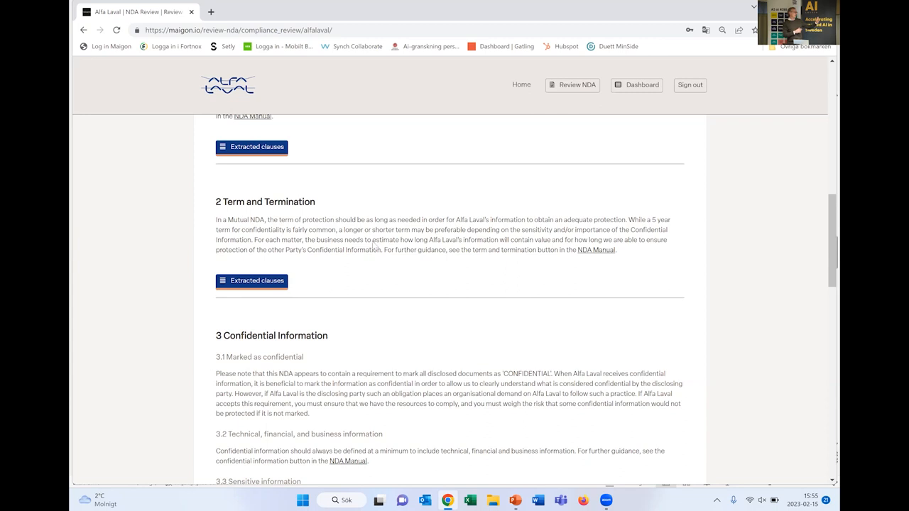
left_click(251, 280)
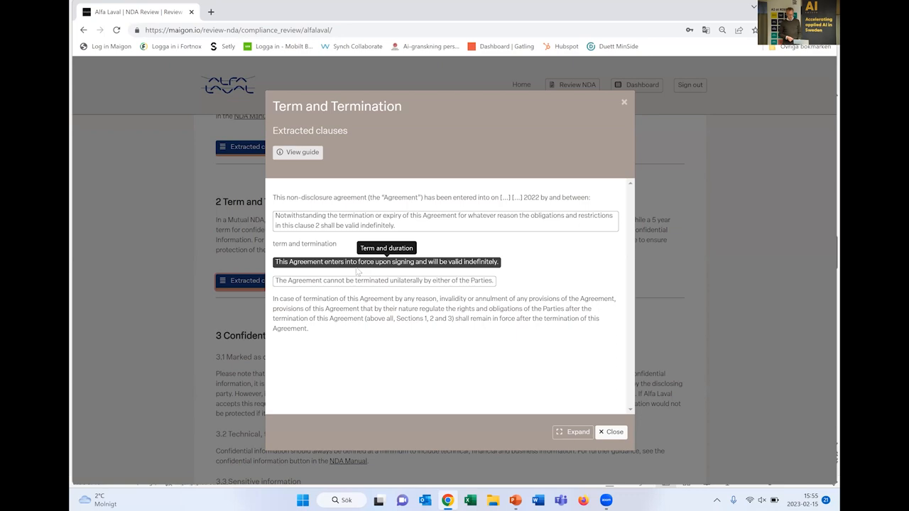
left_click(610, 432)
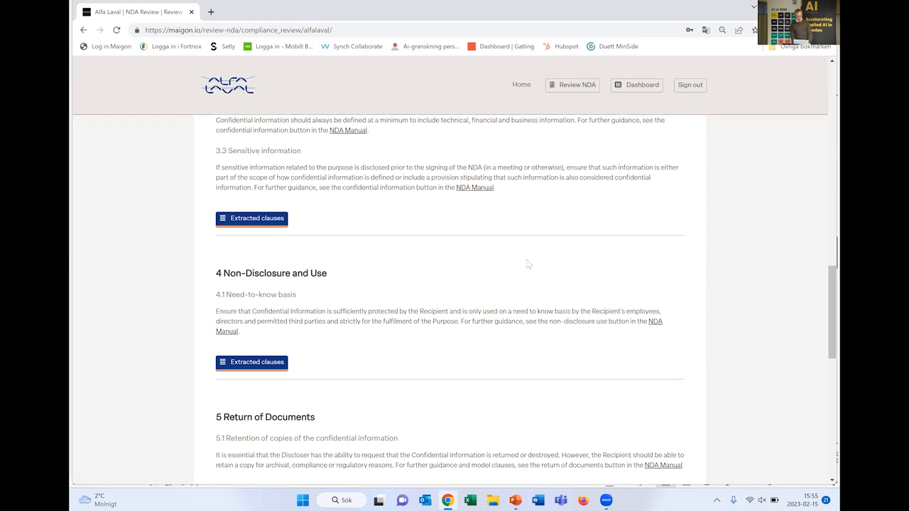
- Open the extracted clause for section 5 Return of Documents
scroll("down", 3)
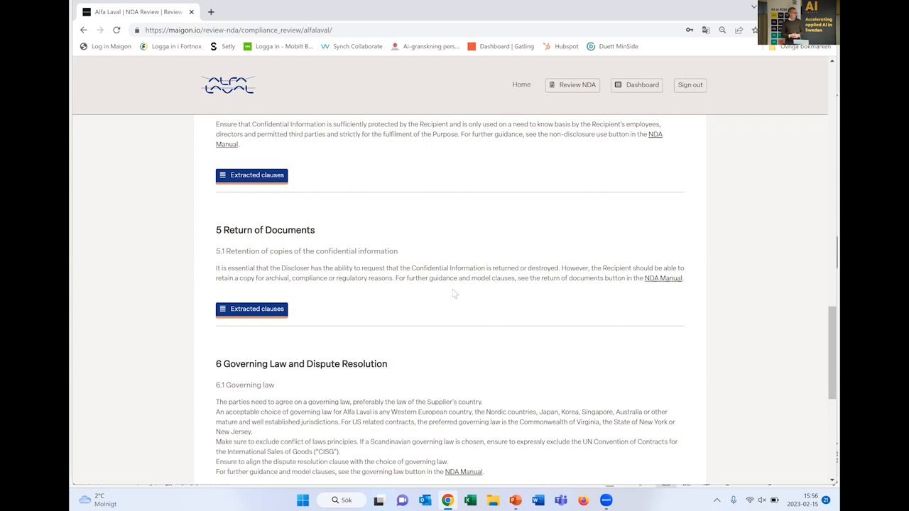
left_click(251, 309)
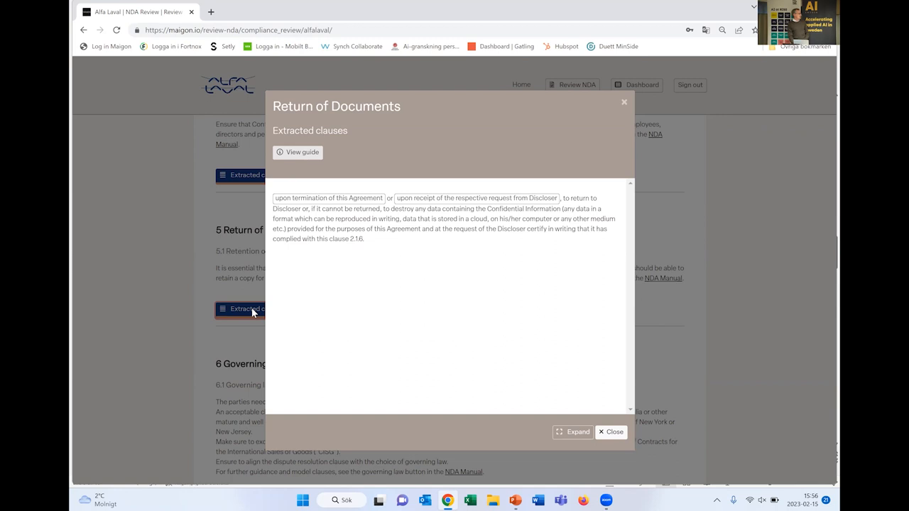
mouse_move(577, 424)
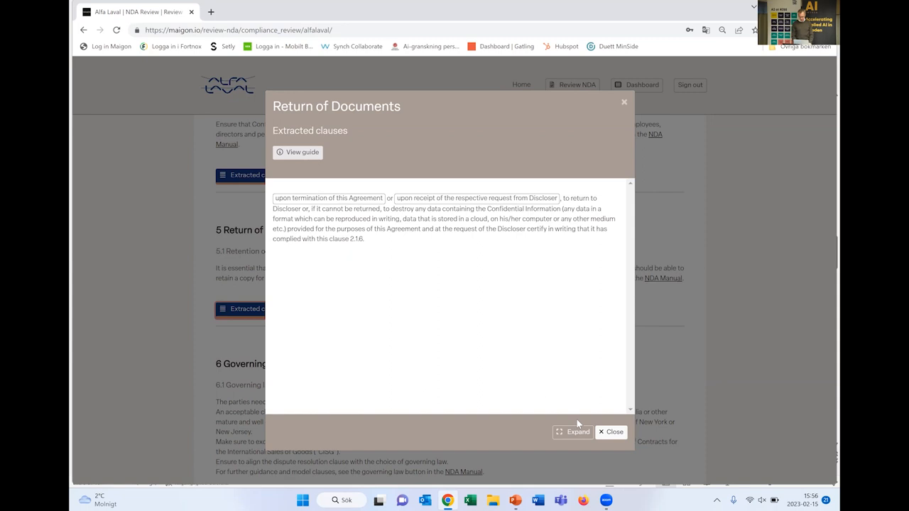
- Close the clause window and return to the PowerPoint deck's Trustworthy Dashboard slide
left_click(611, 432)
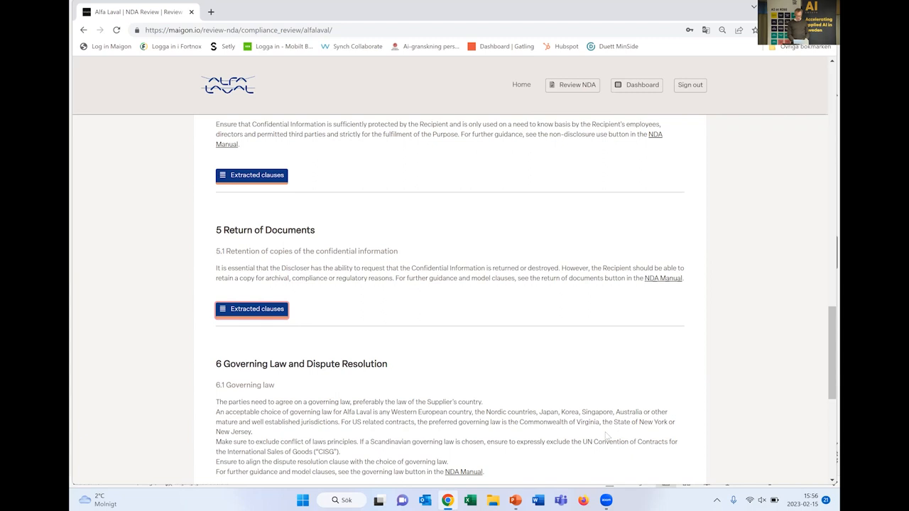
left_click(515, 501)
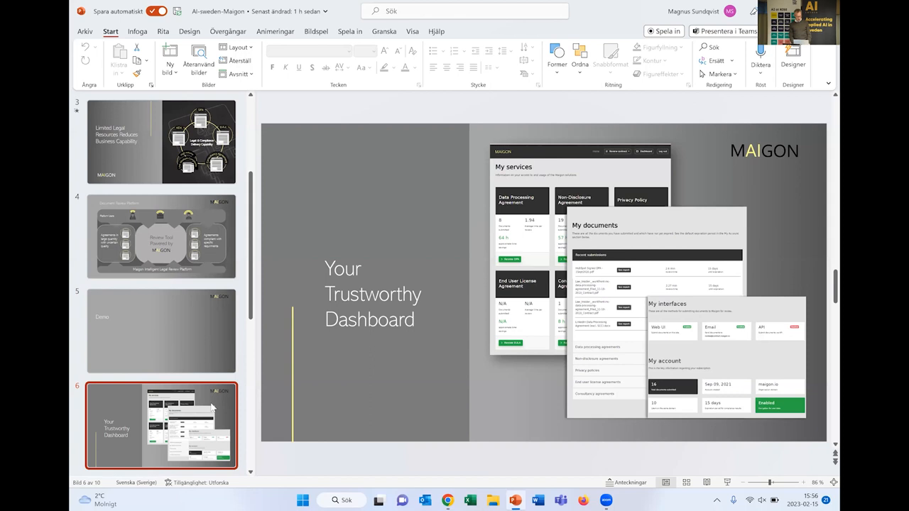